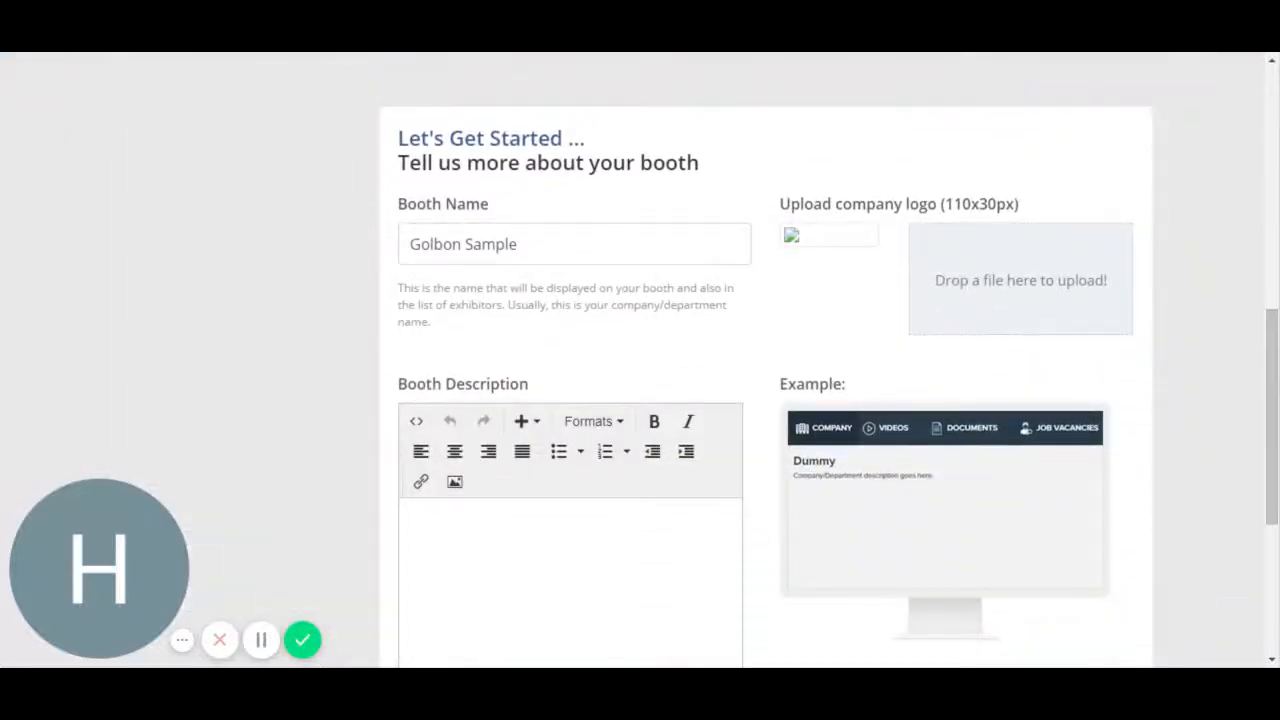
{"action": "mouse_move", "coordinate": [1038, 303]}
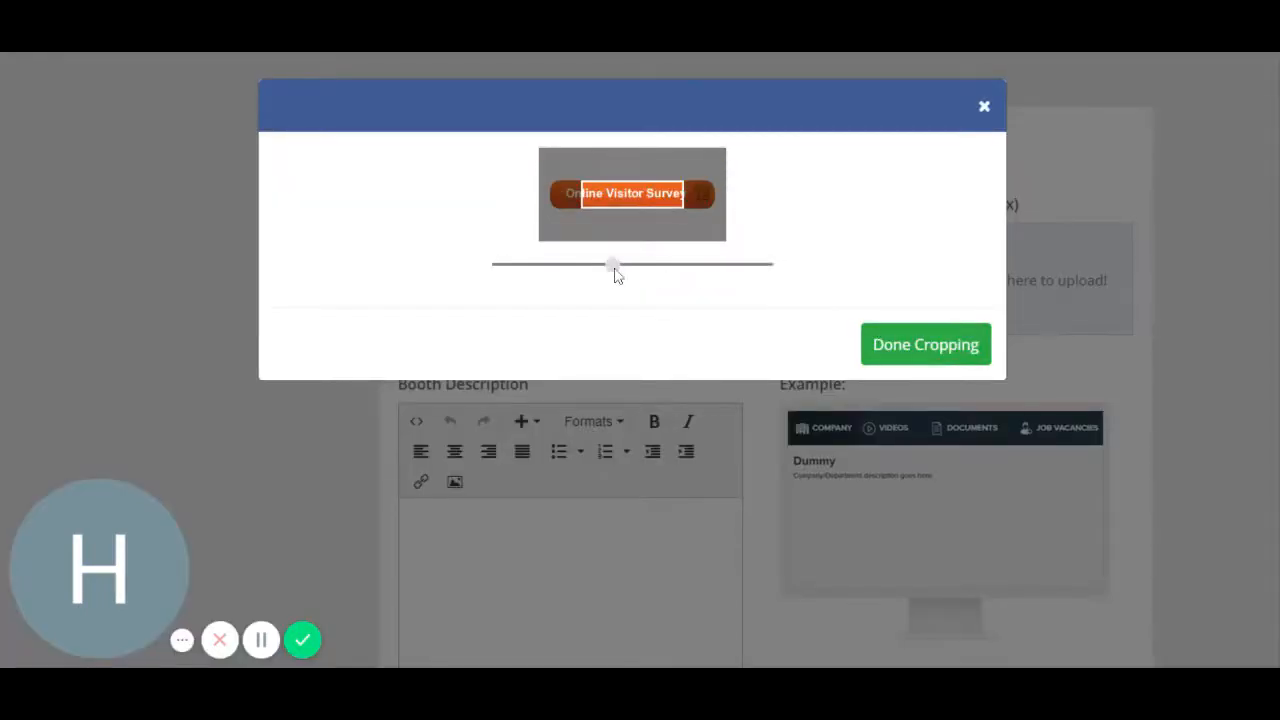
Confirm the logo crop, enter the description 'Golbon', and save the basic booth information.
{"action": "left_click", "coordinate": [924, 344]}
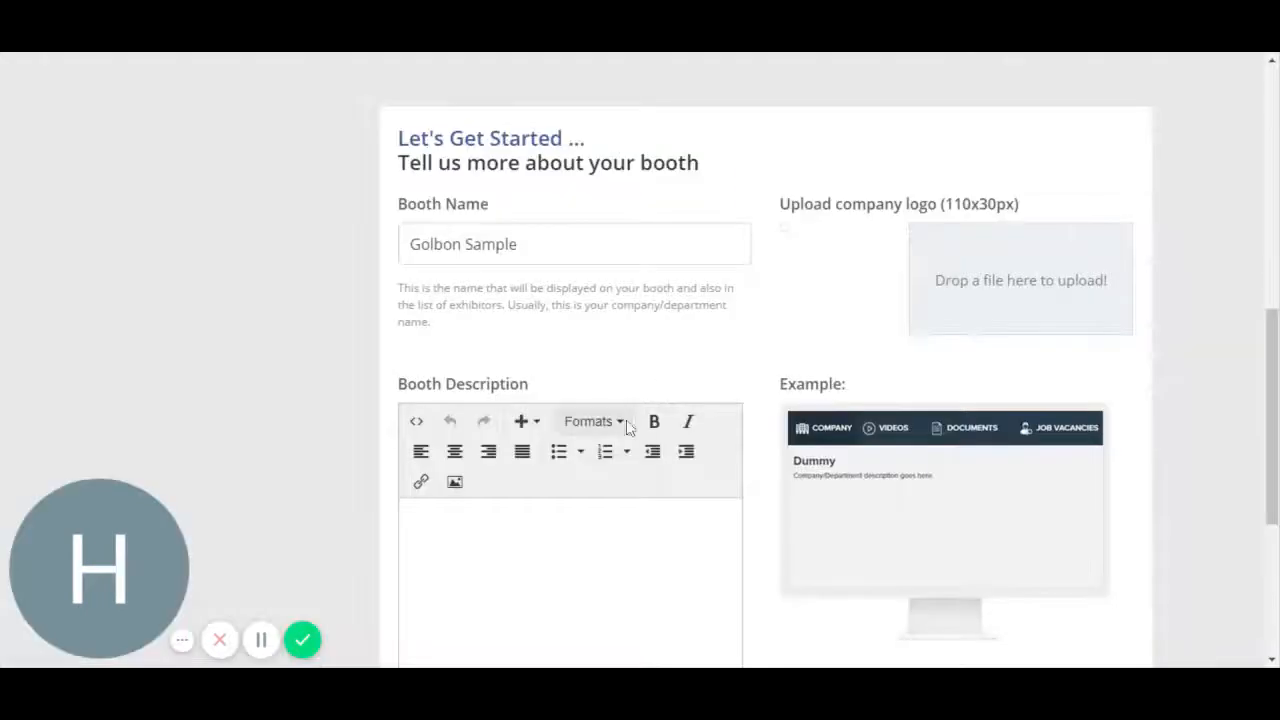
{"action": "type", "text": "G"}
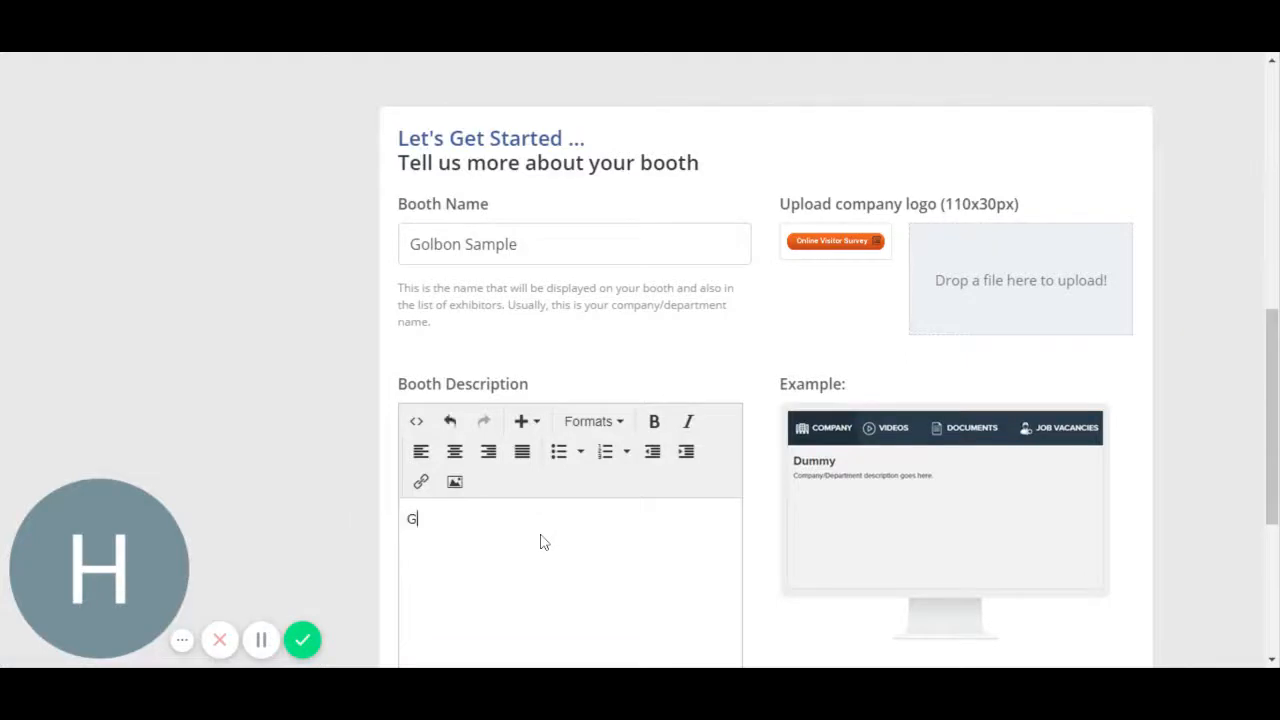
{"action": "type", "text": "olbon"}
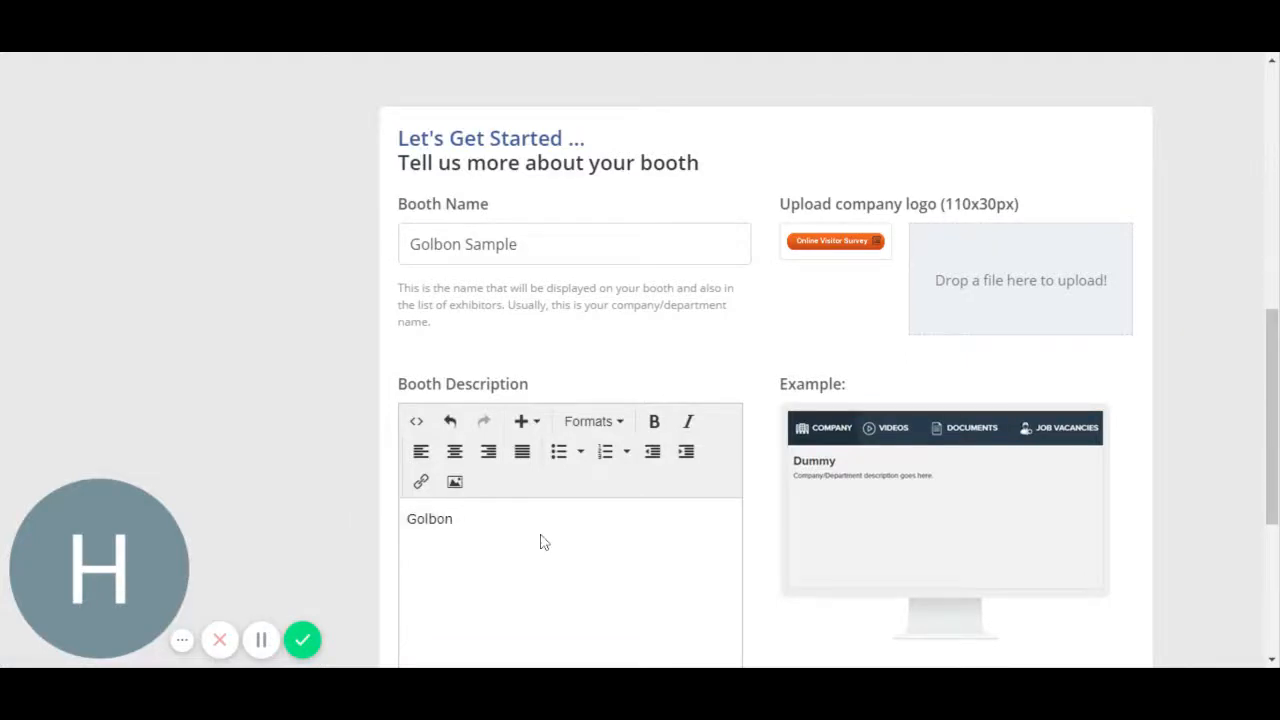
{"action": "scroll", "scroll_direction": "down", "scroll_amount": 3}
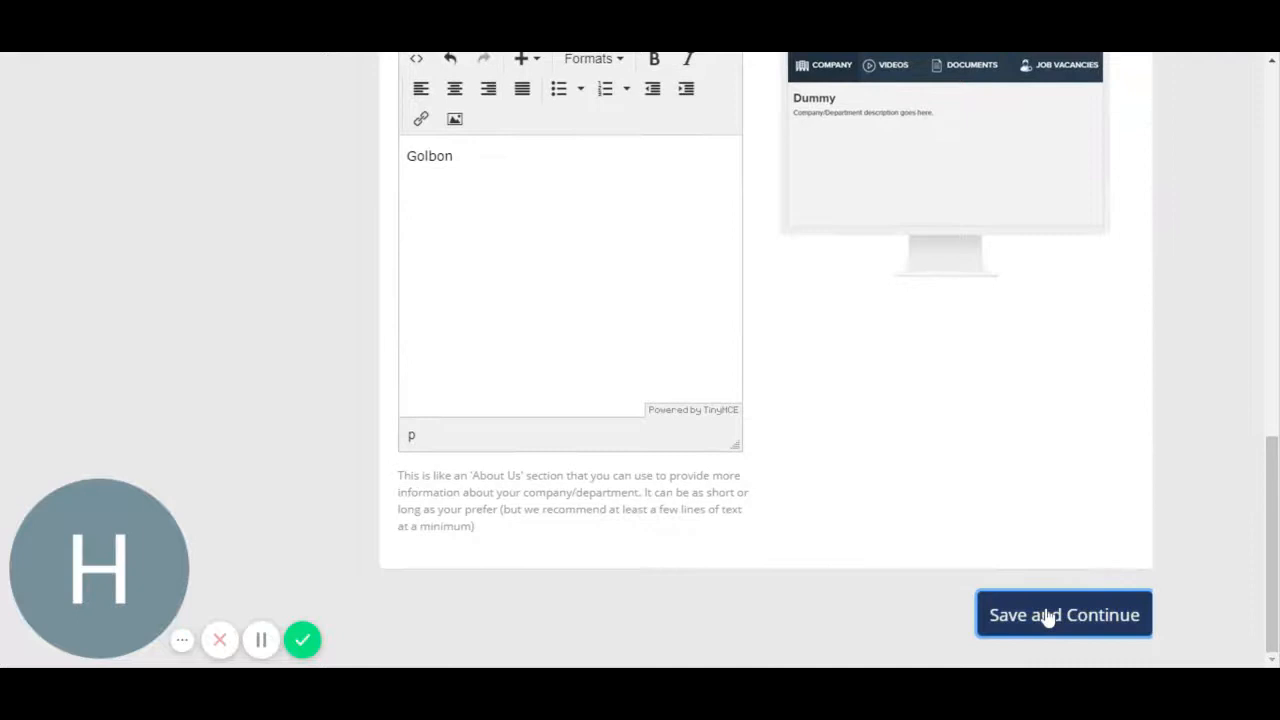
{"action": "left_click", "coordinate": [1063, 614]}
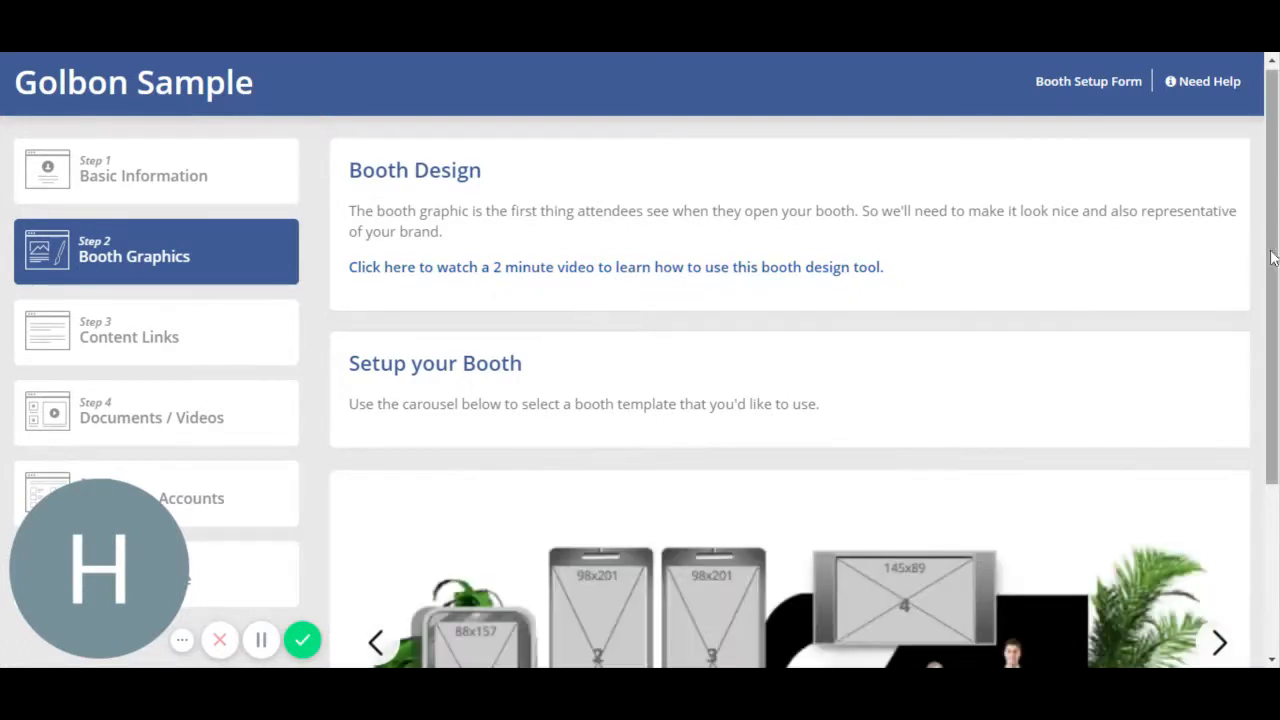
Advance the template carousel and choose the four-banner curved-arch booth layout.
{"action": "scroll", "scroll_direction": "down", "scroll_amount": 3}
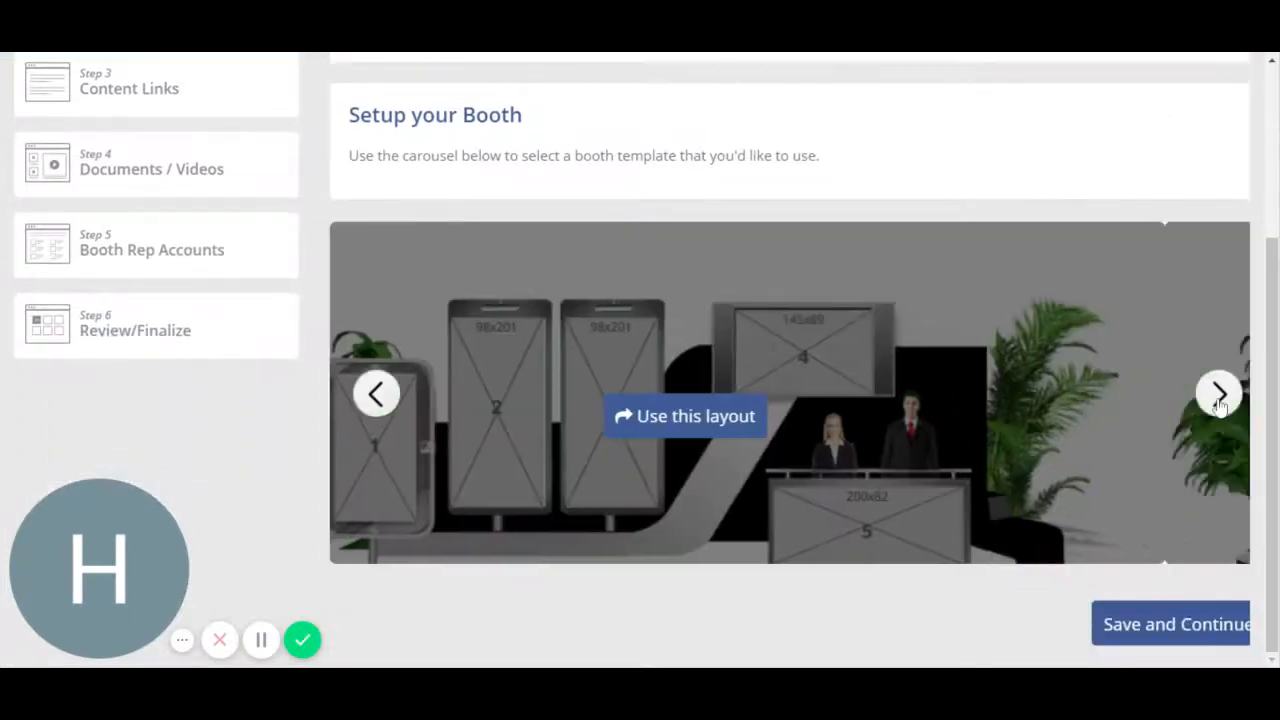
{"action": "left_click", "coordinate": [1219, 392]}
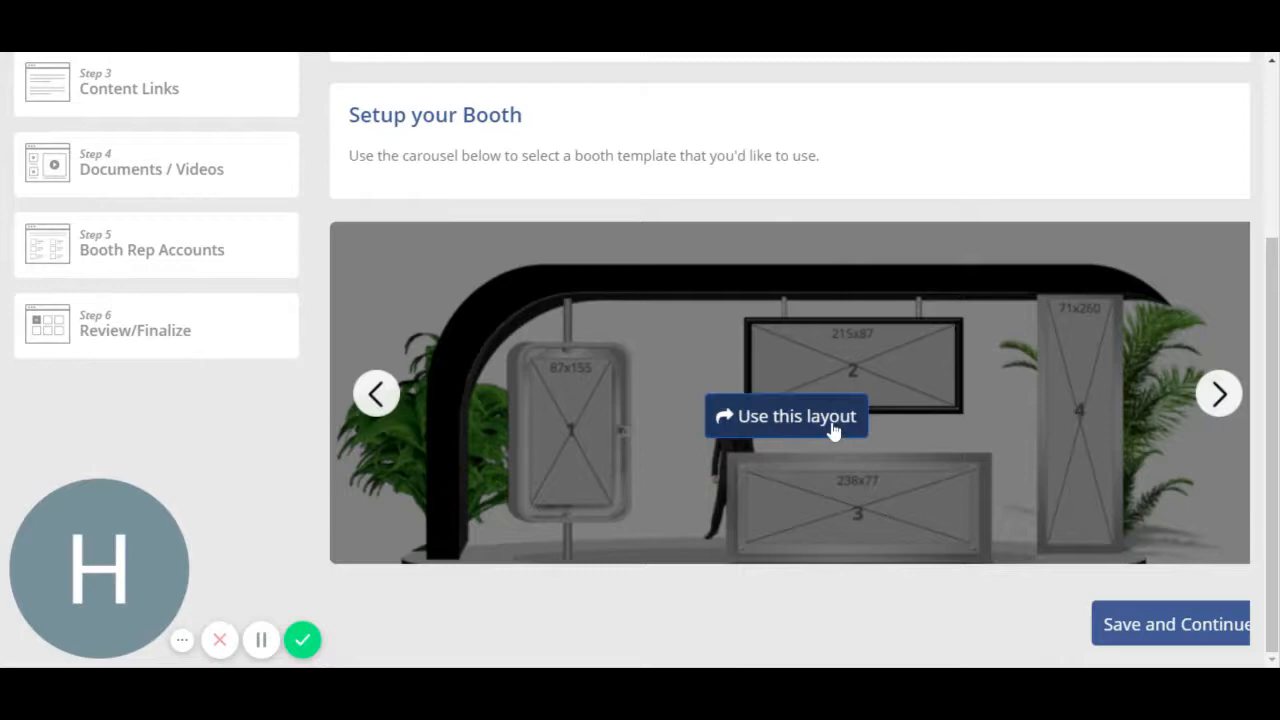
{"action": "left_click", "coordinate": [786, 416]}
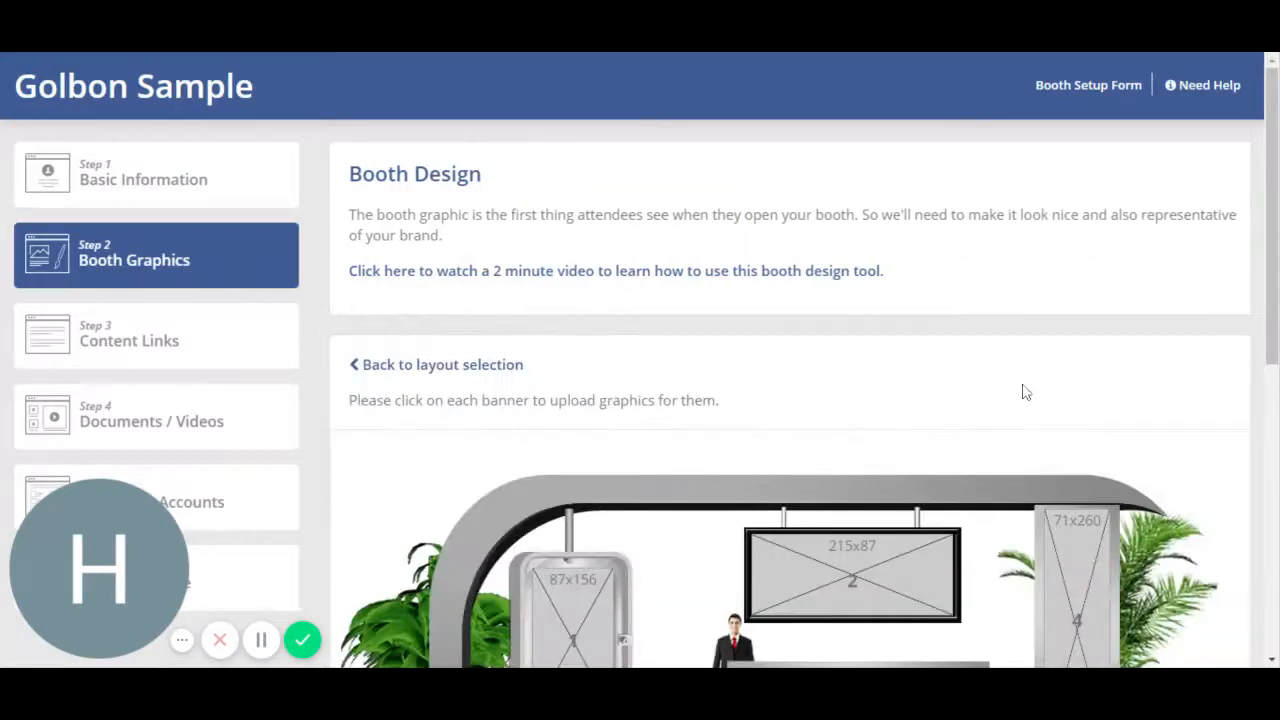
Upload the Moon Pie image to banner 1, zoomed out to fit the frame, and continue to link settings.
{"action": "scroll", "scroll_direction": "down", "scroll_amount": 3}
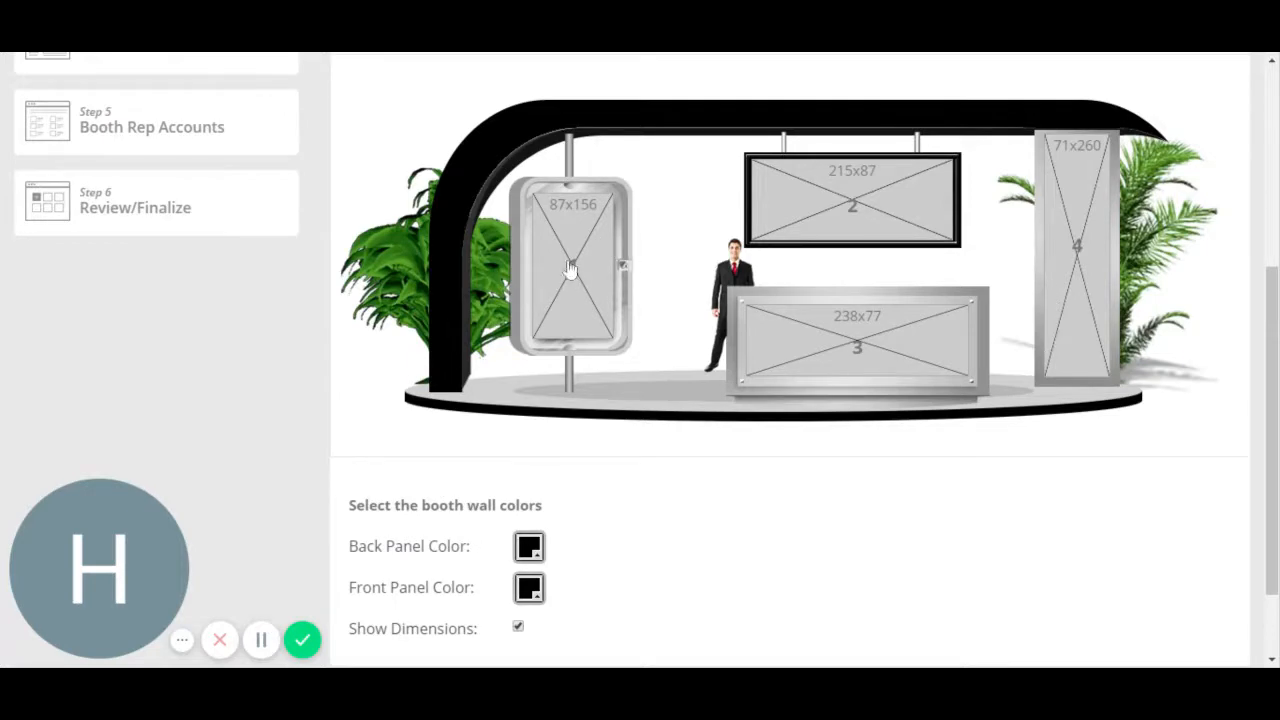
{"action": "left_click", "coordinate": [573, 270]}
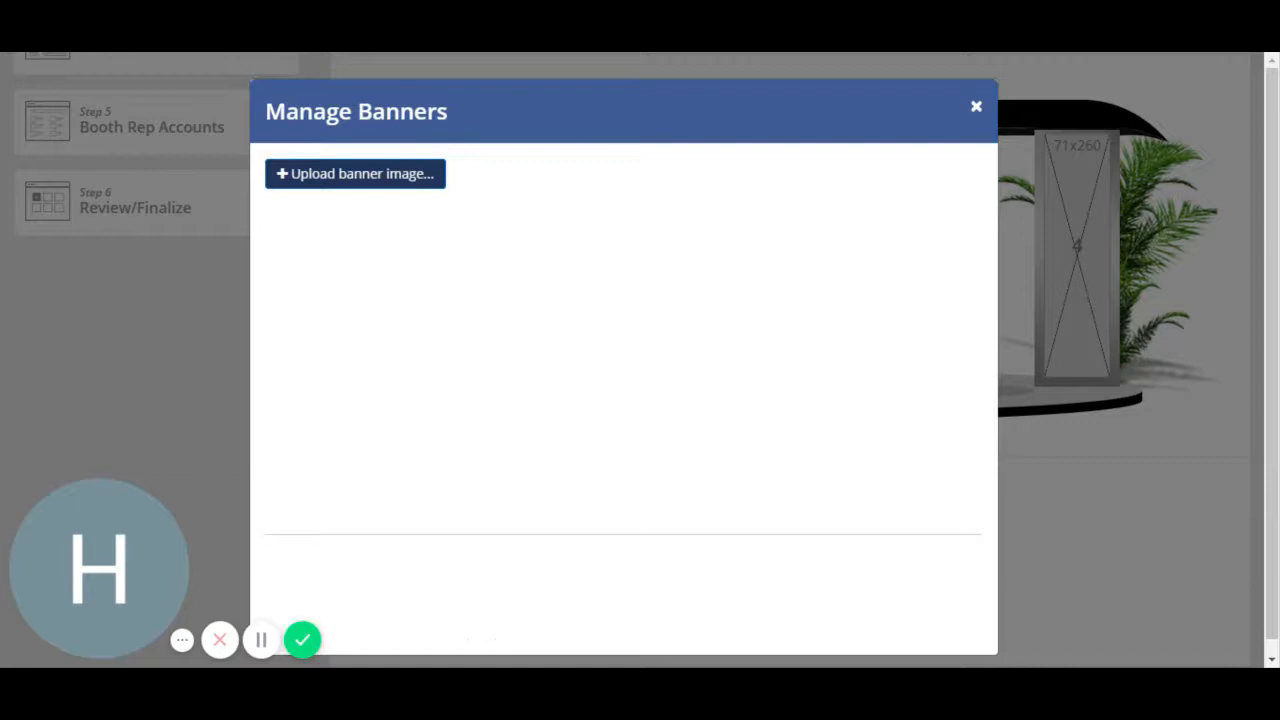
{"action": "left_click", "coordinate": [355, 173]}
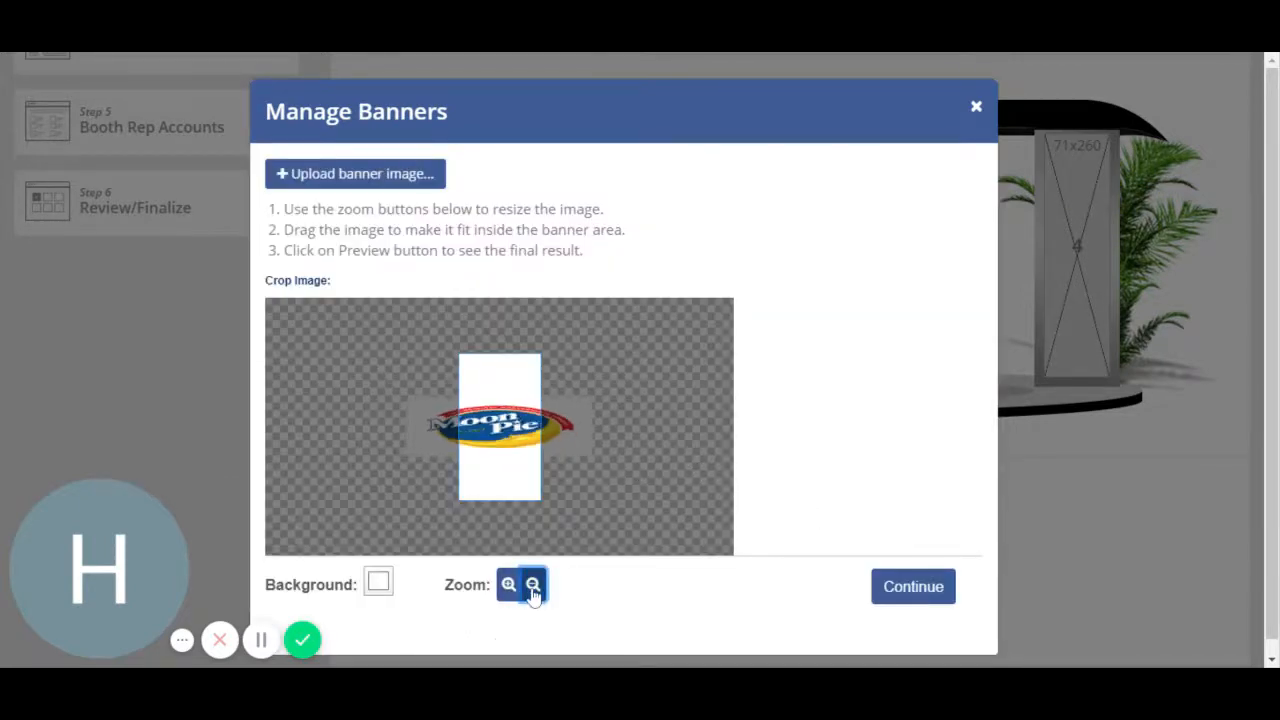
{"action": "left_click", "coordinate": [533, 584]}
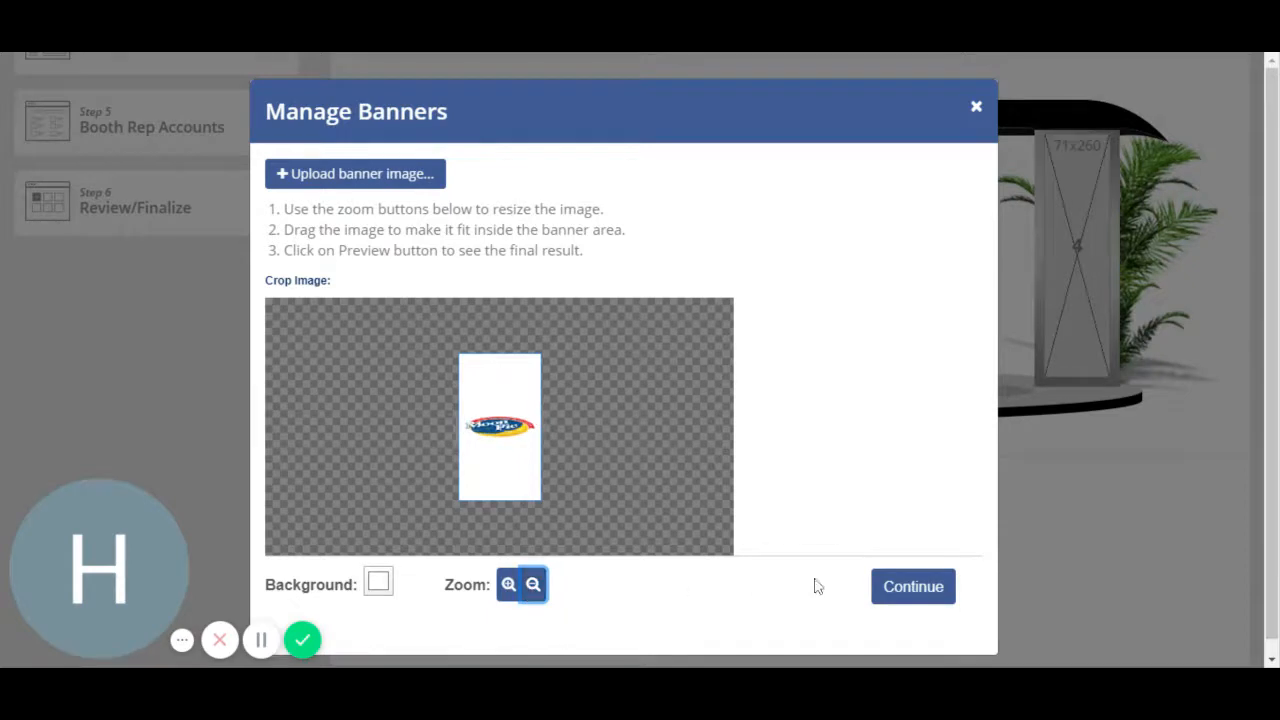
{"action": "left_click", "coordinate": [911, 586]}
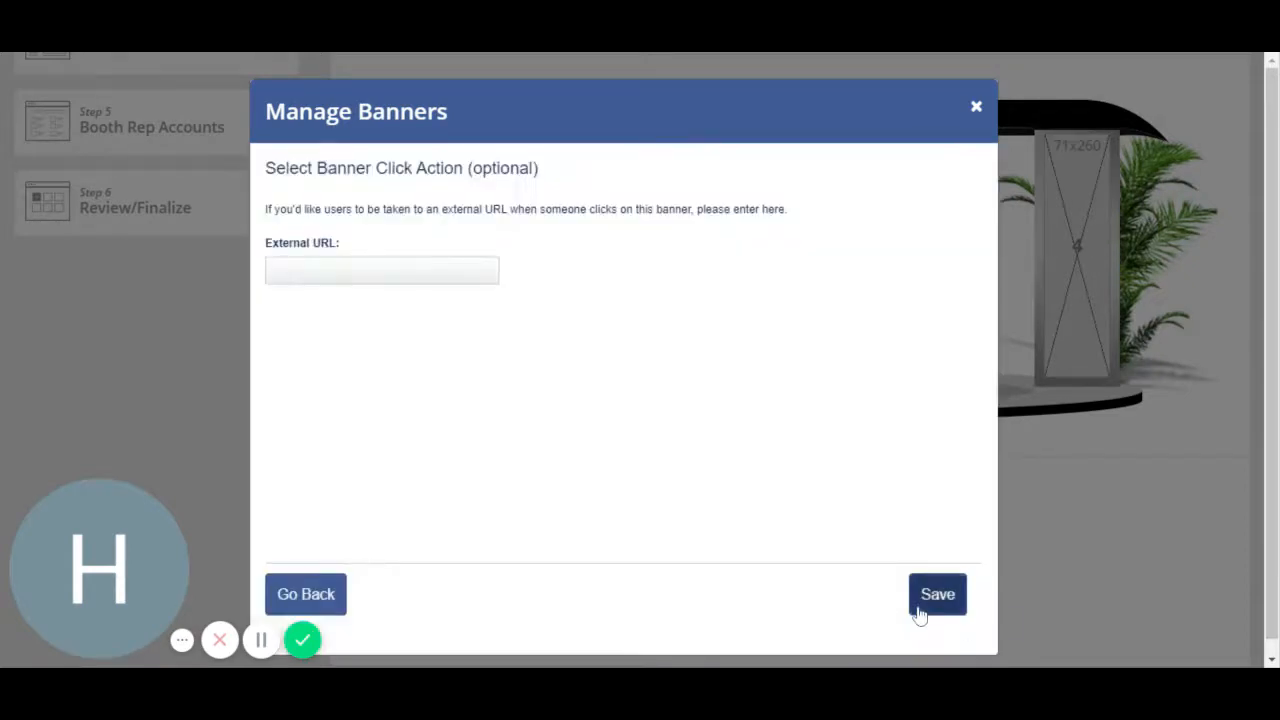
Save the Moon Pie banner, then add the NYS Collection image as the next banner without a link.
{"action": "left_click", "coordinate": [937, 594]}
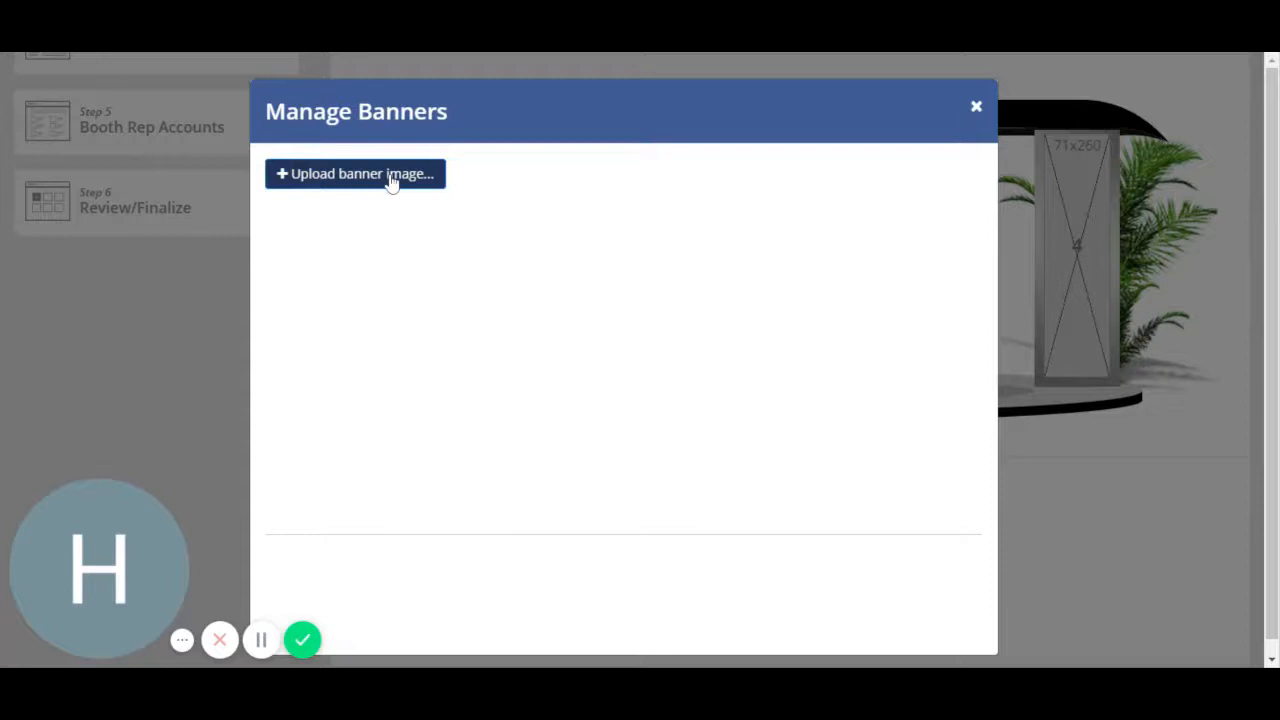
{"action": "left_click", "coordinate": [355, 173]}
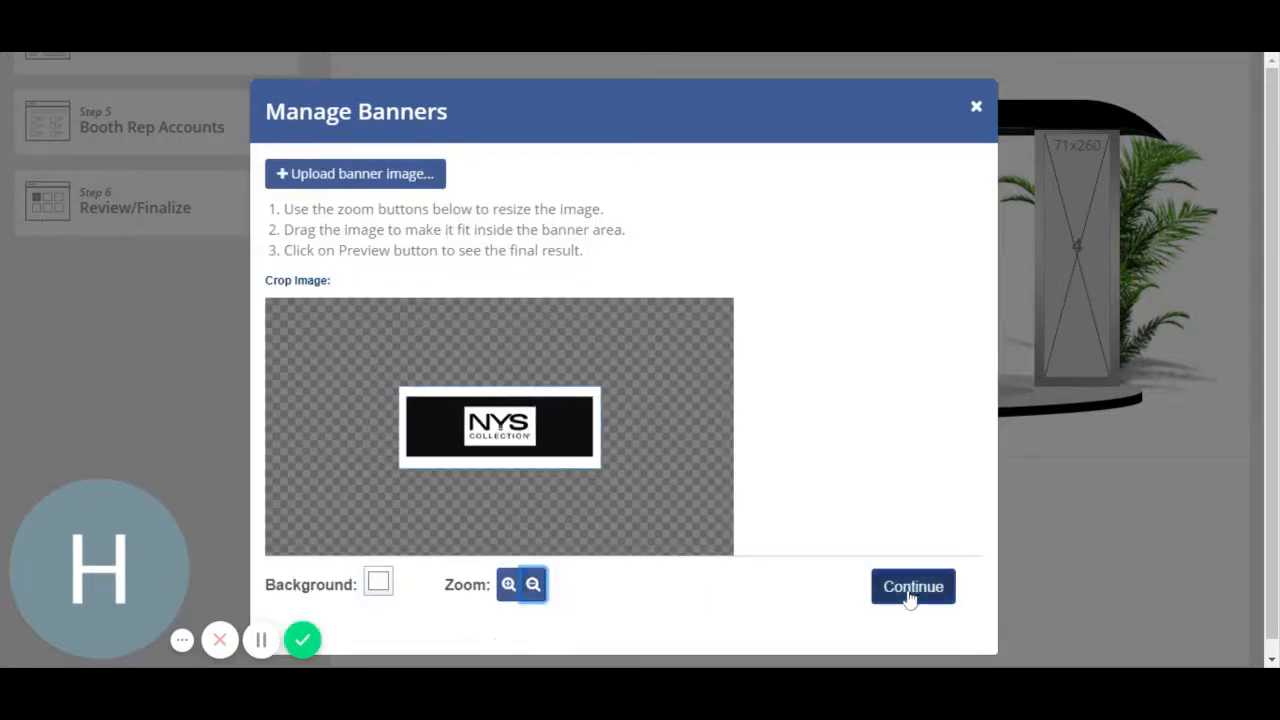
{"action": "left_click", "coordinate": [911, 586]}
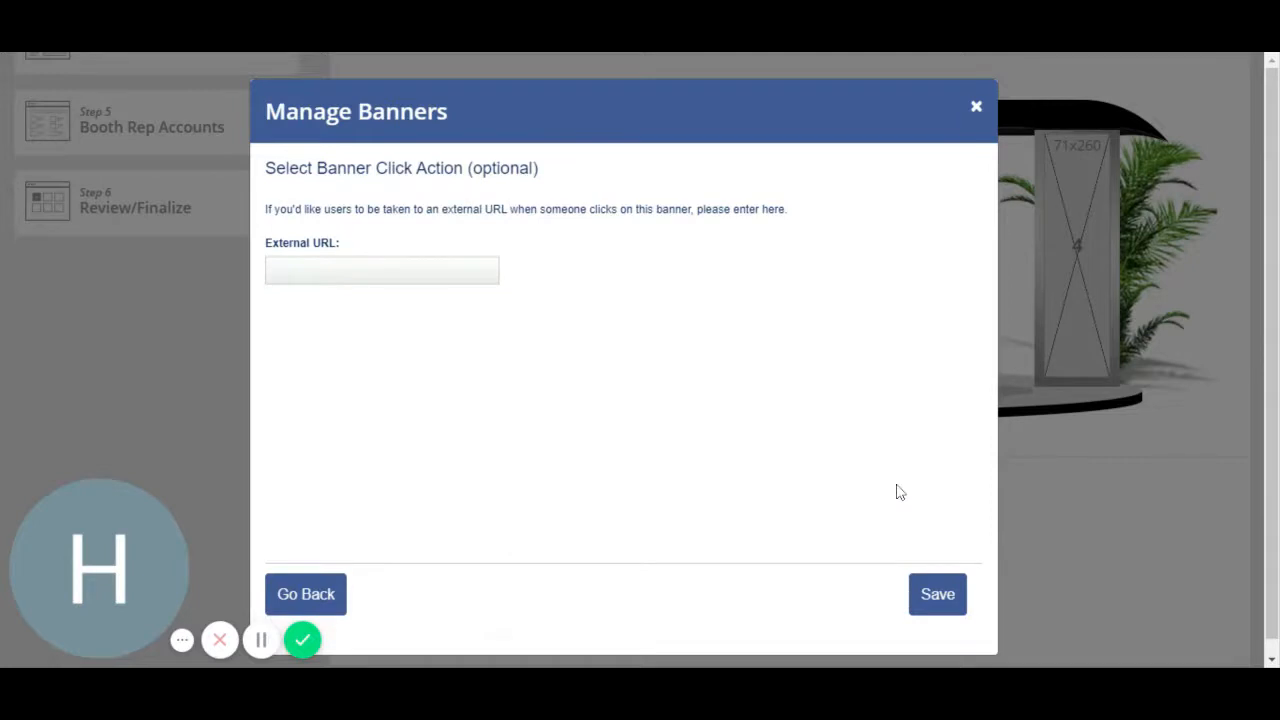
{"action": "mouse_move", "coordinate": [686, 524]}
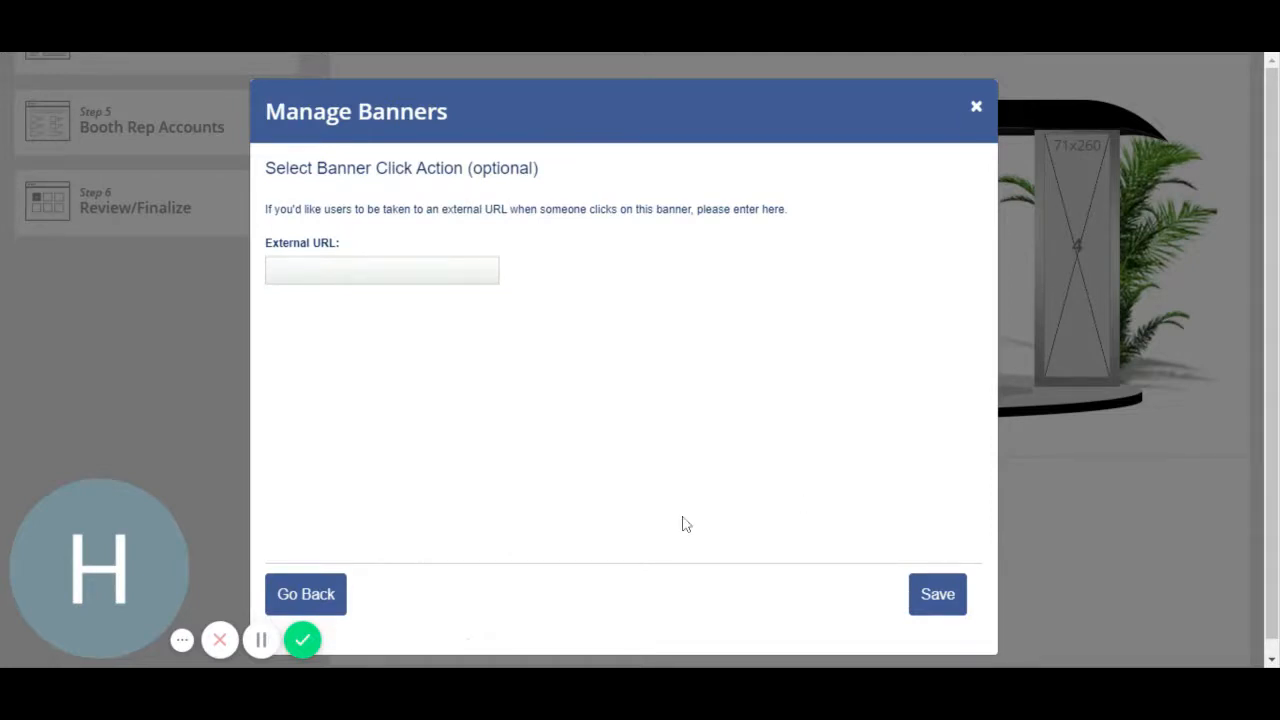
{"action": "left_click", "coordinate": [382, 270]}
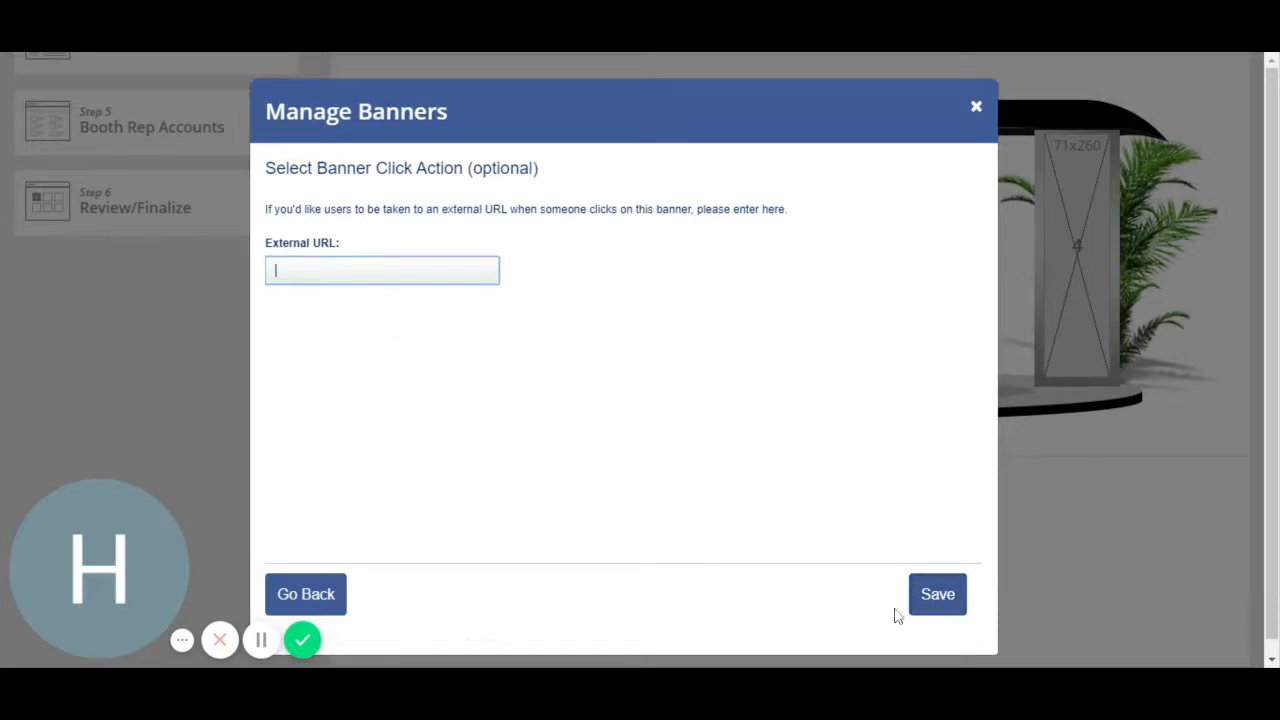
{"action": "left_click", "coordinate": [937, 593]}
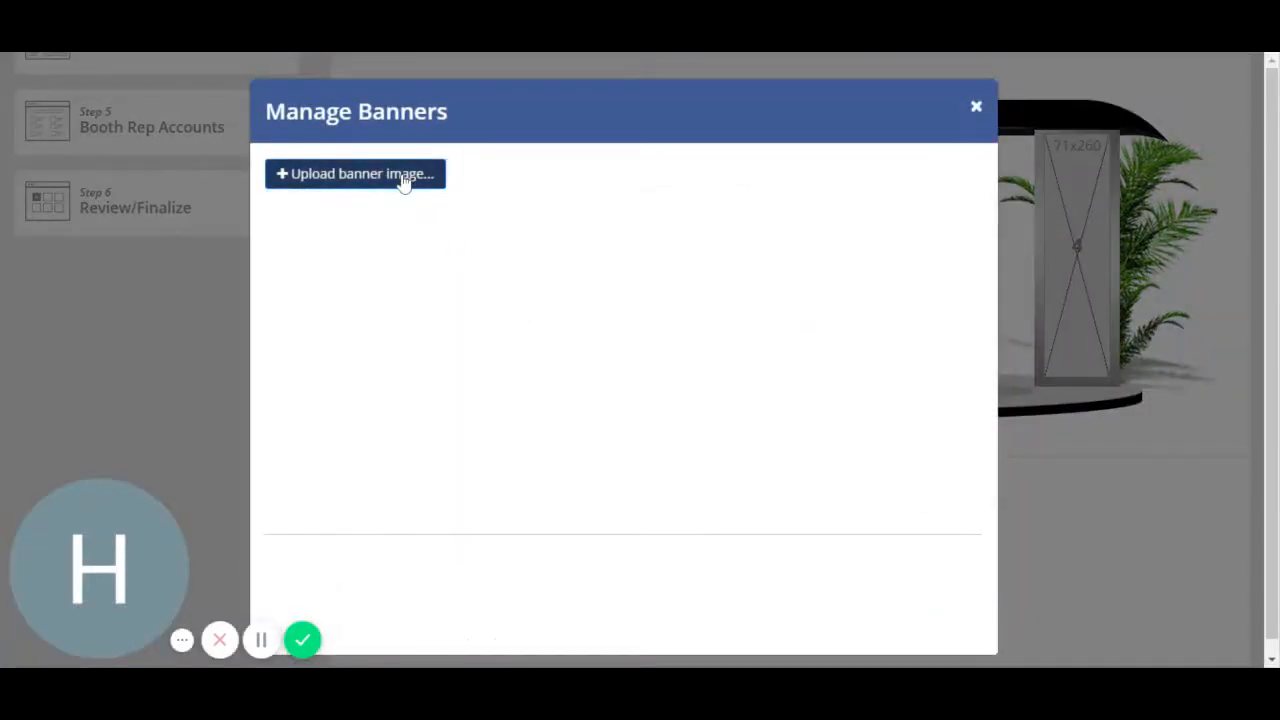
Add the GTS logo to the front desk banner, zoomed out twice, and save it without a link.
{"action": "left_click", "coordinate": [355, 173]}
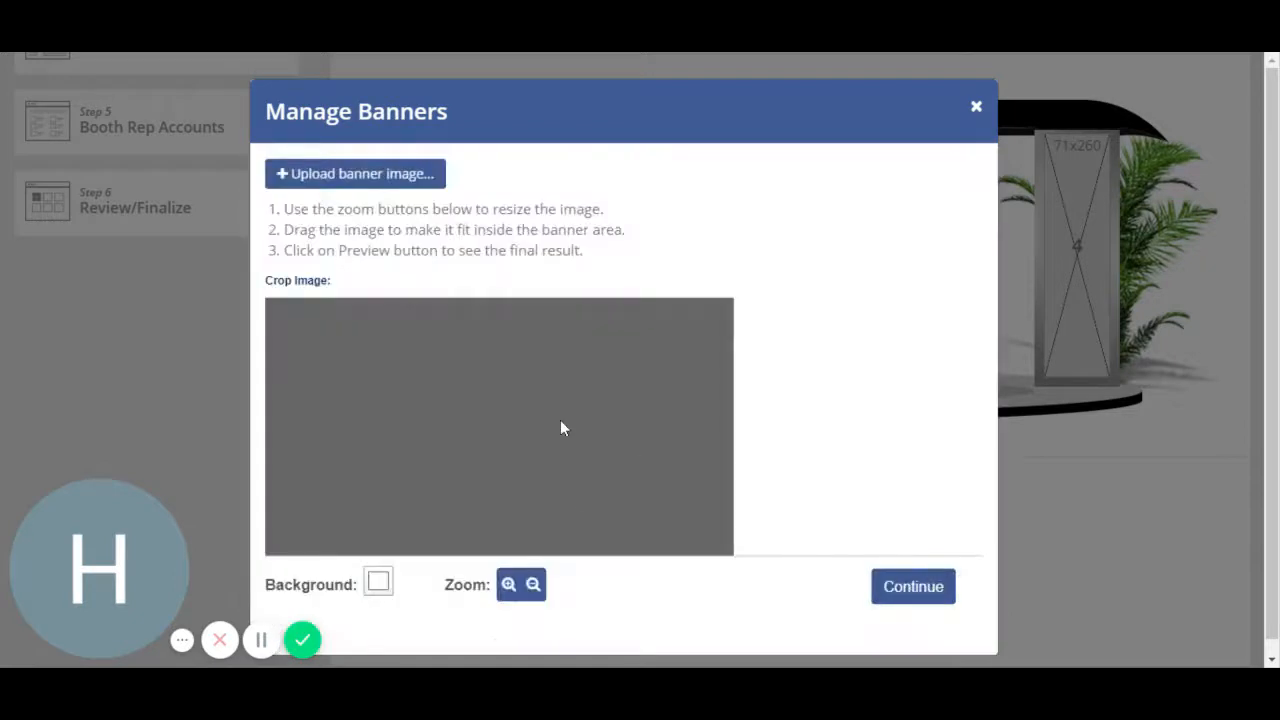
{"action": "left_click", "coordinate": [533, 584]}
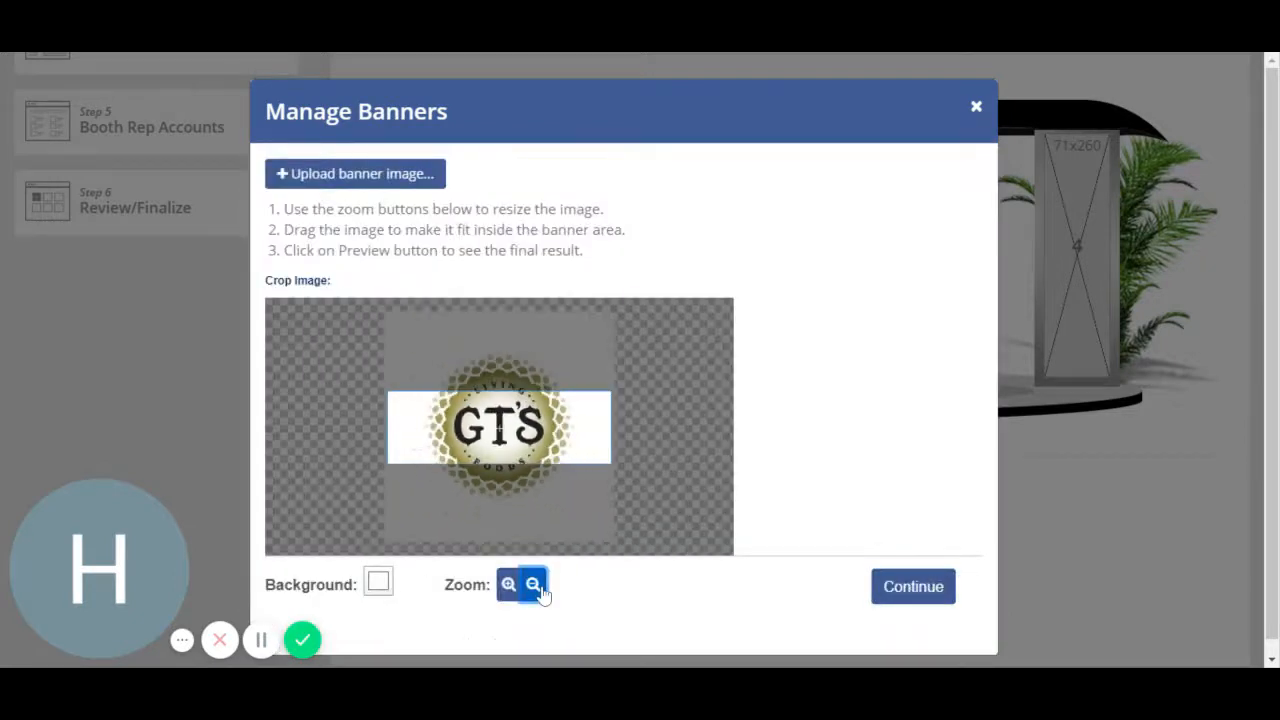
{"action": "left_click", "coordinate": [533, 585]}
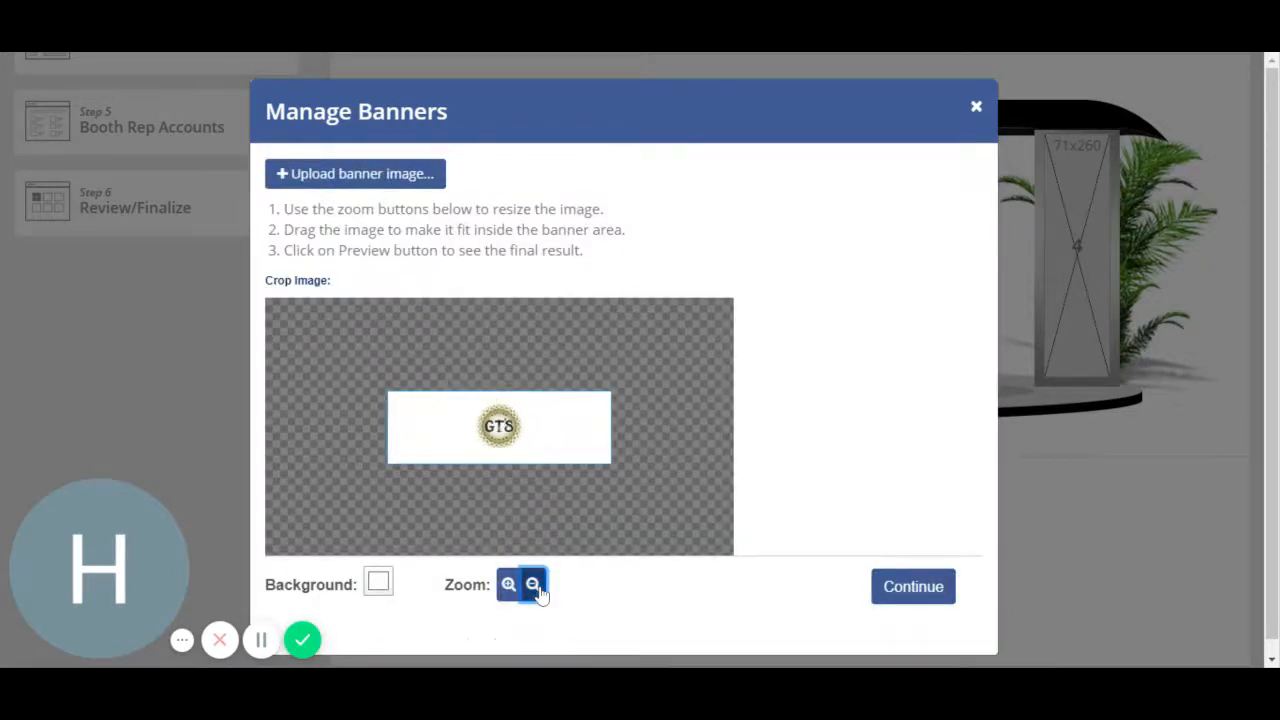
{"action": "left_click", "coordinate": [911, 586]}
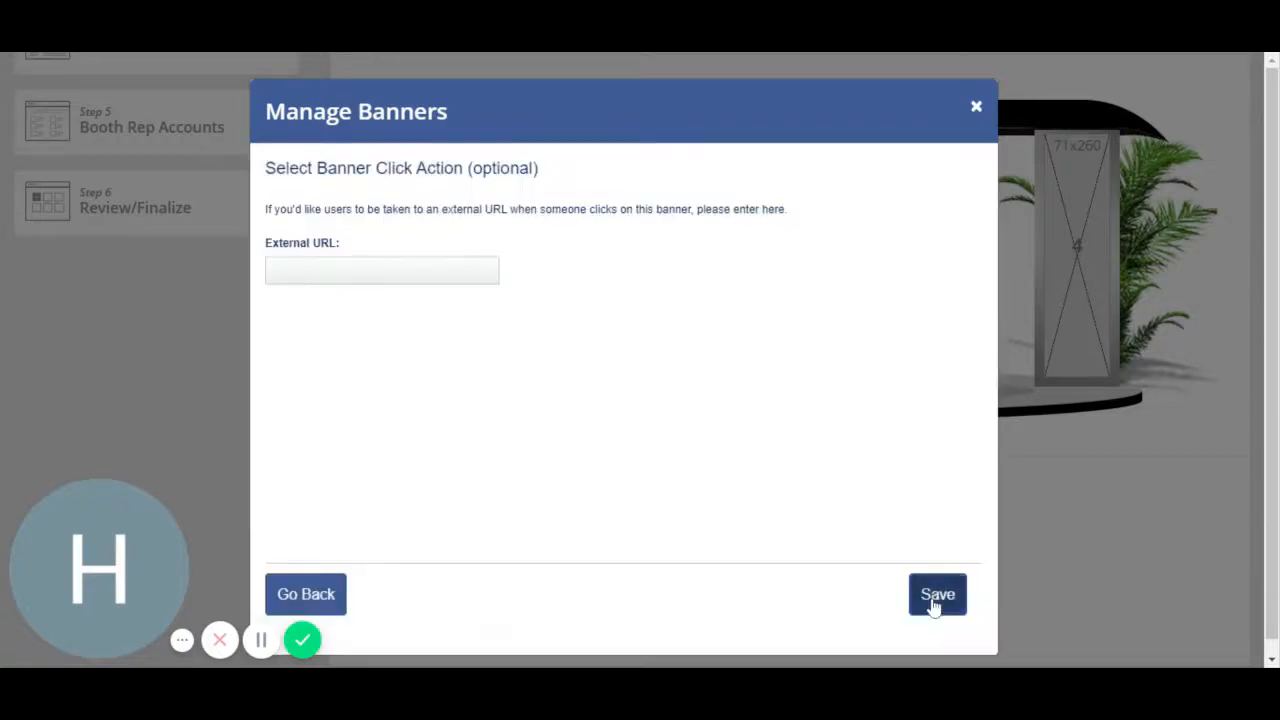
{"action": "left_click", "coordinate": [937, 594]}
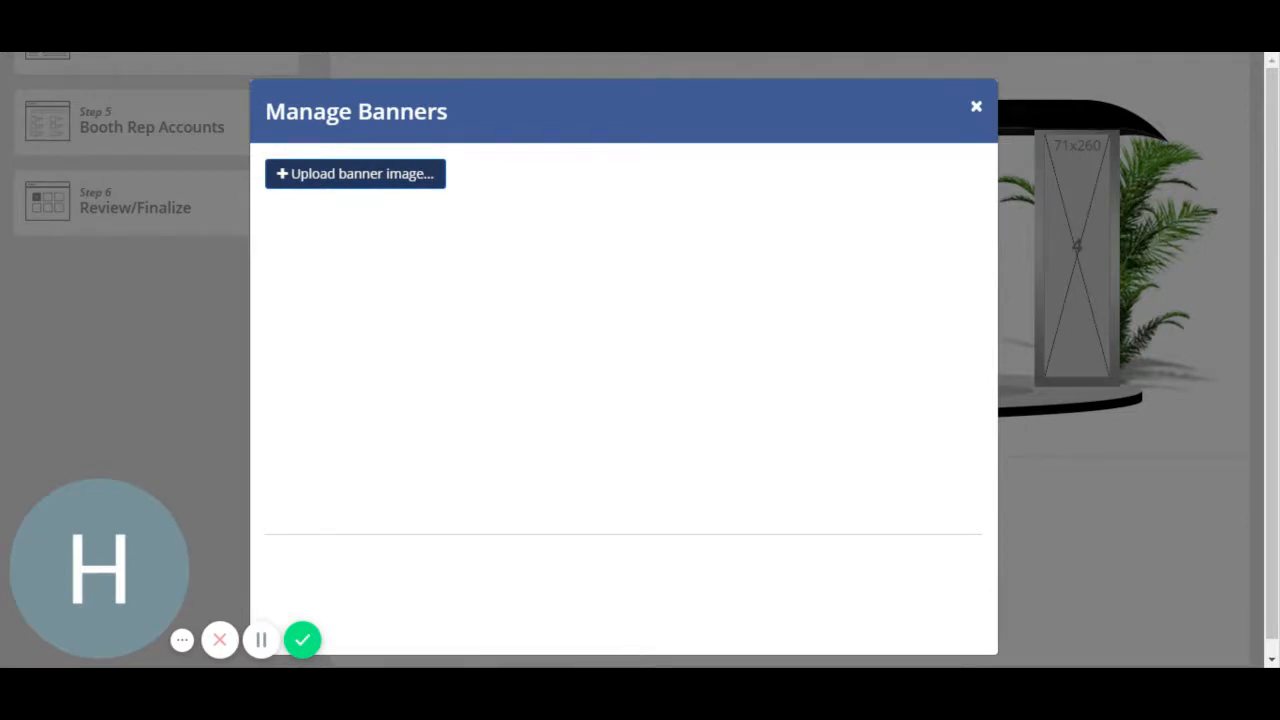
Add the KRETEK logo to the tall side banner without a link, then save the booth graphics.
{"action": "left_click", "coordinate": [355, 173]}
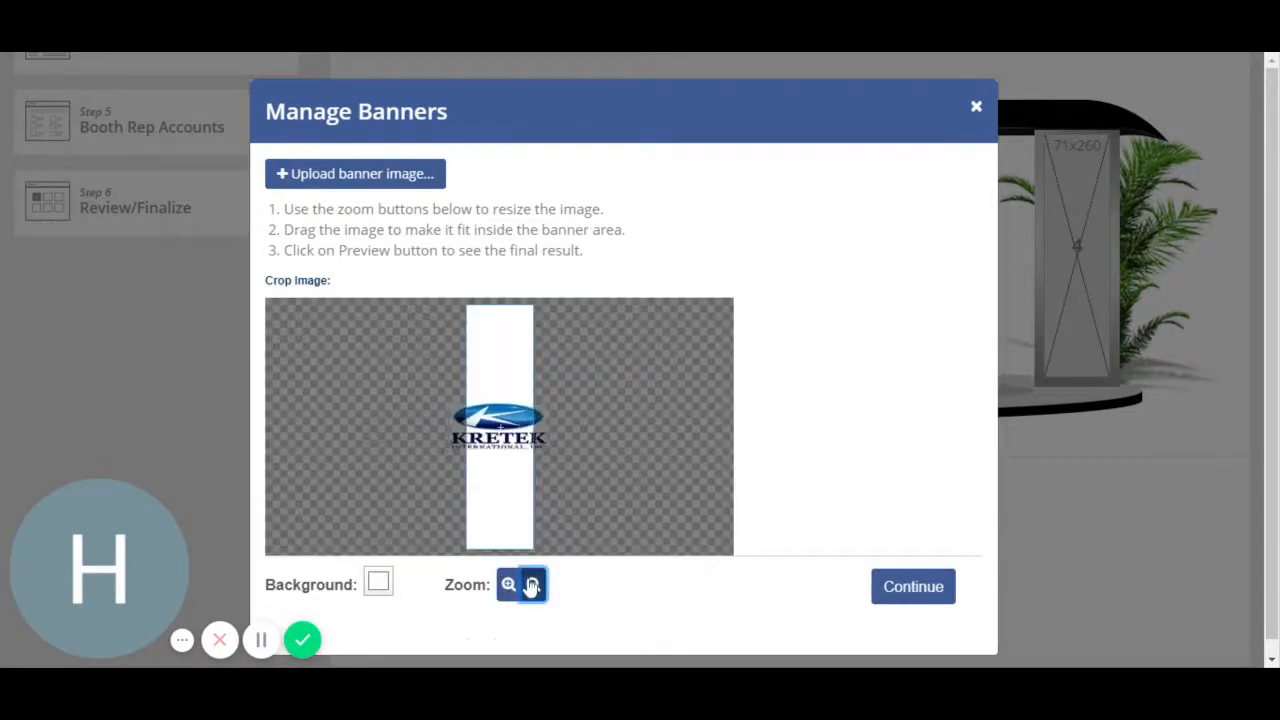
{"action": "left_click", "coordinate": [912, 586]}
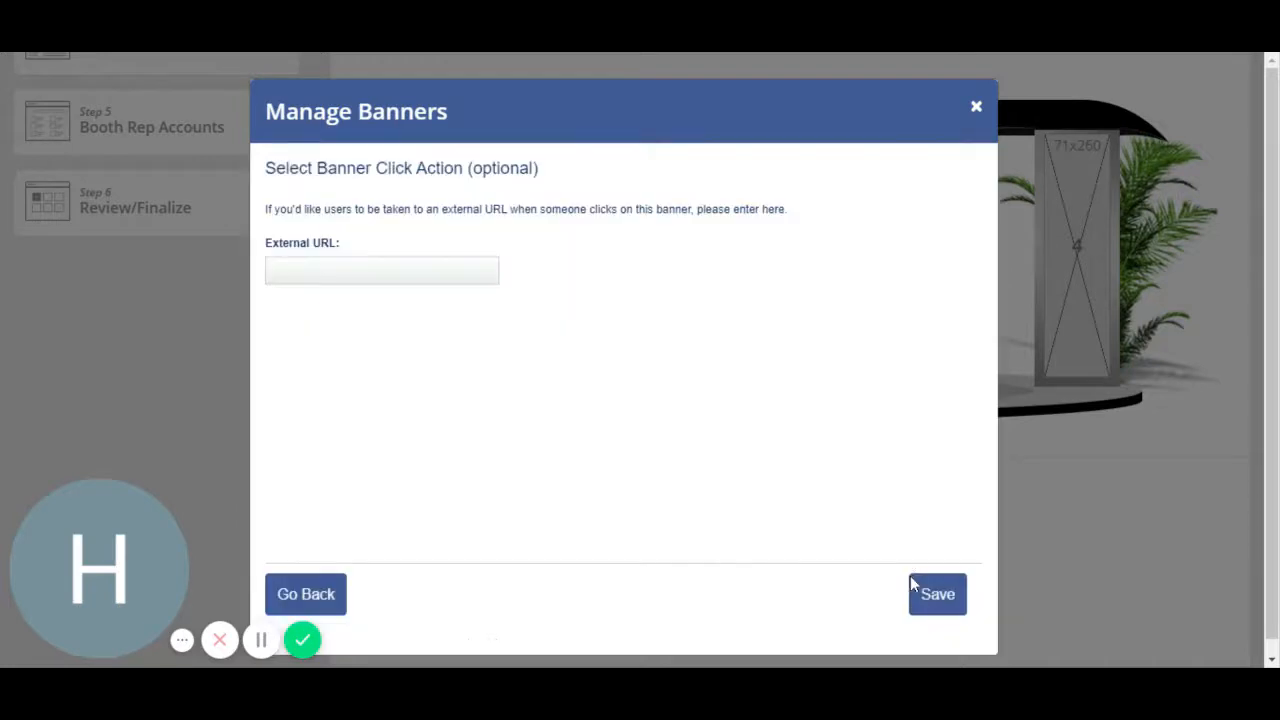
{"action": "left_click", "coordinate": [937, 594]}
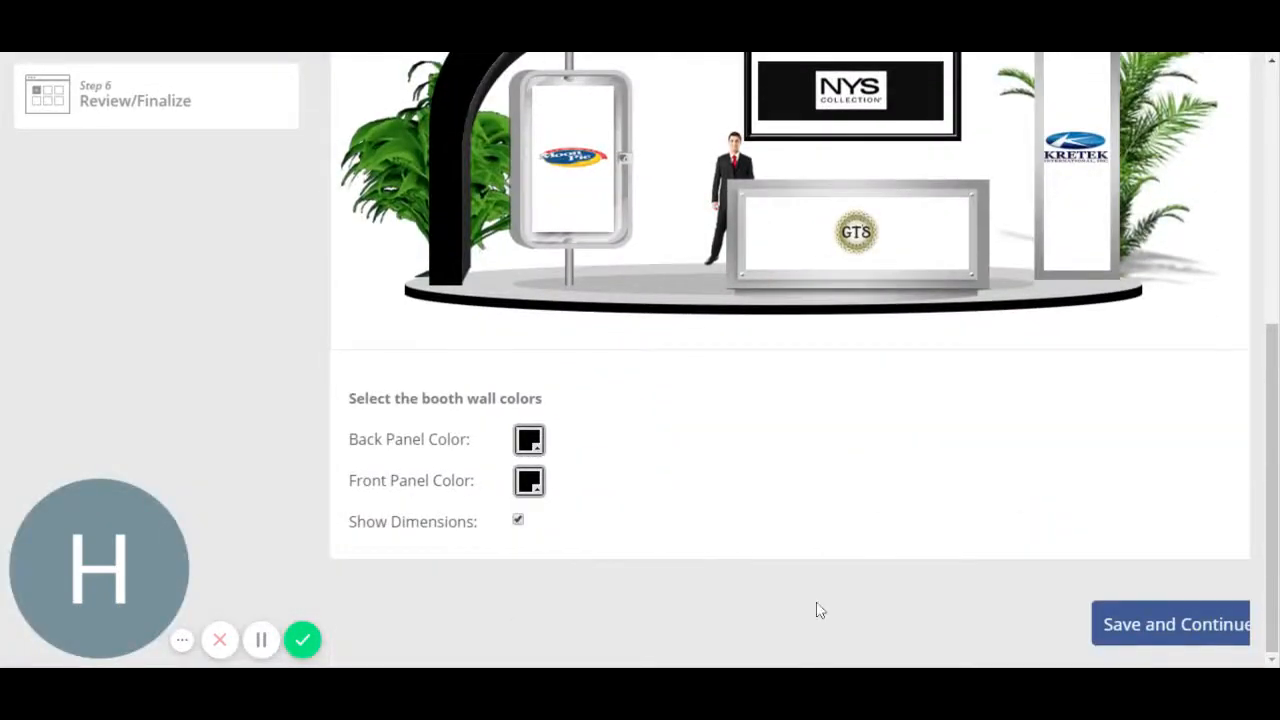
{"action": "left_click", "coordinate": [528, 481]}
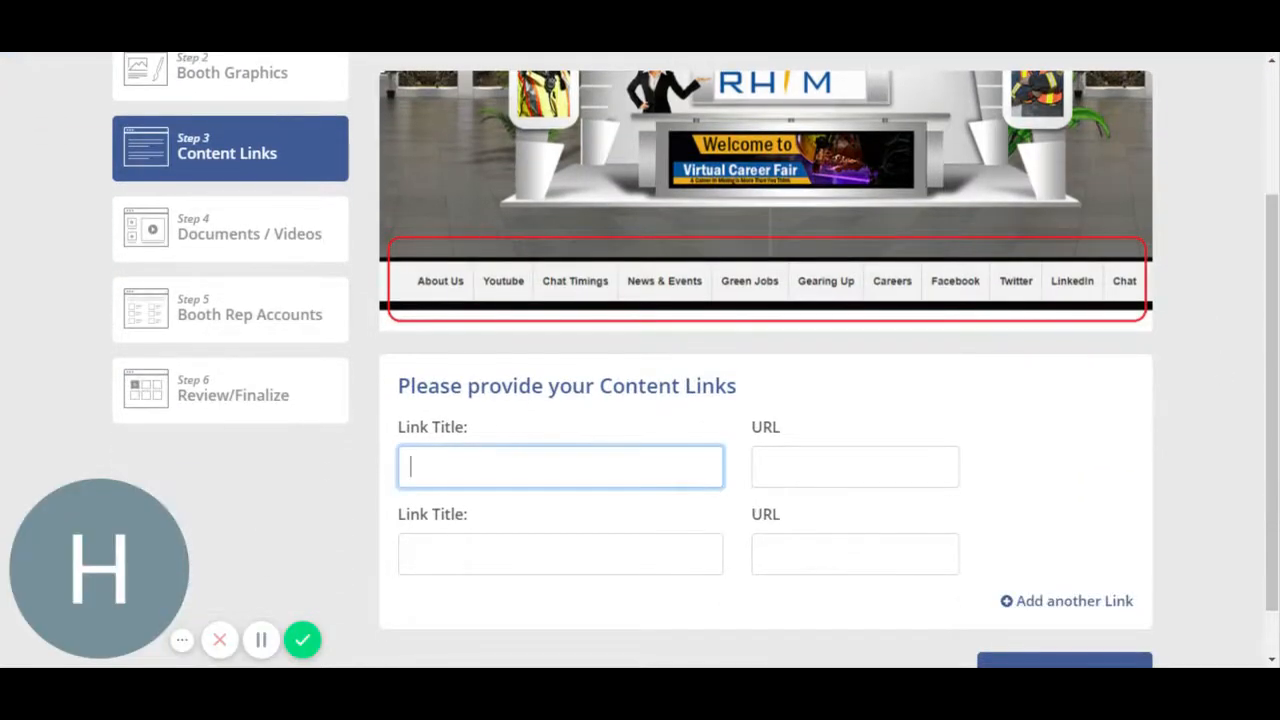
{"action": "type", "text": "Facebook"}
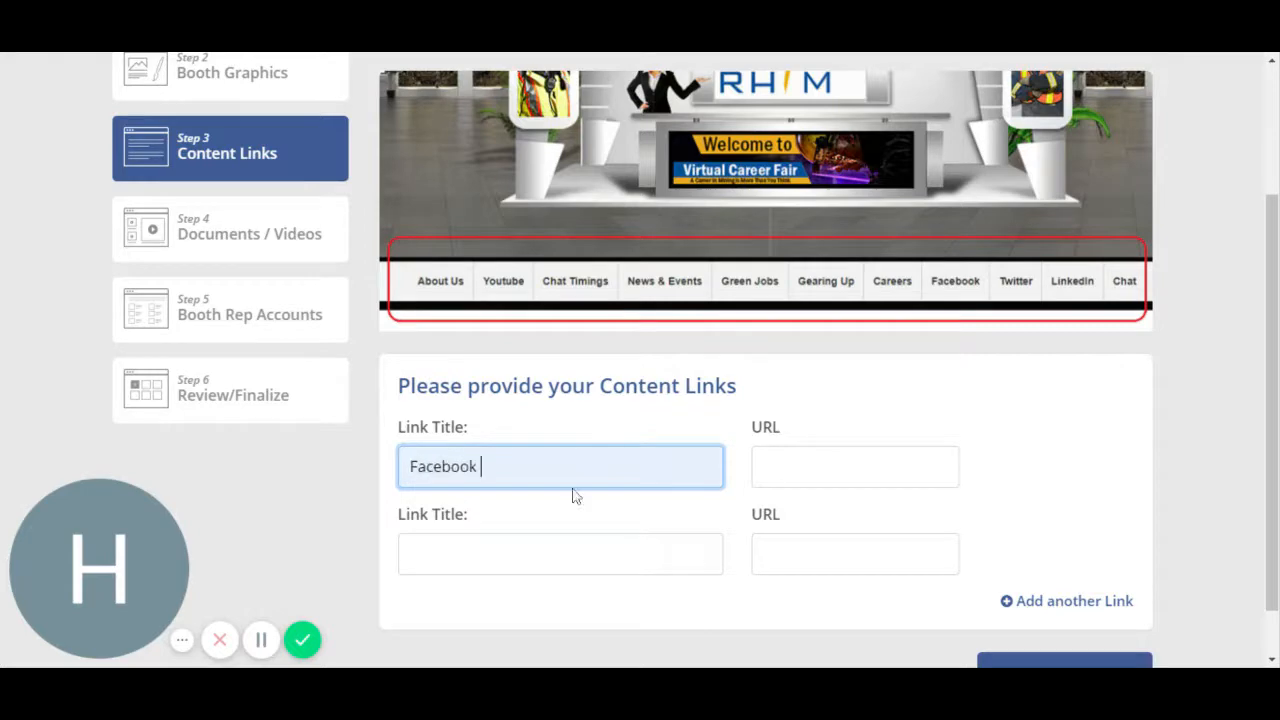
{"action": "type", "text": "www.facebook.com"}
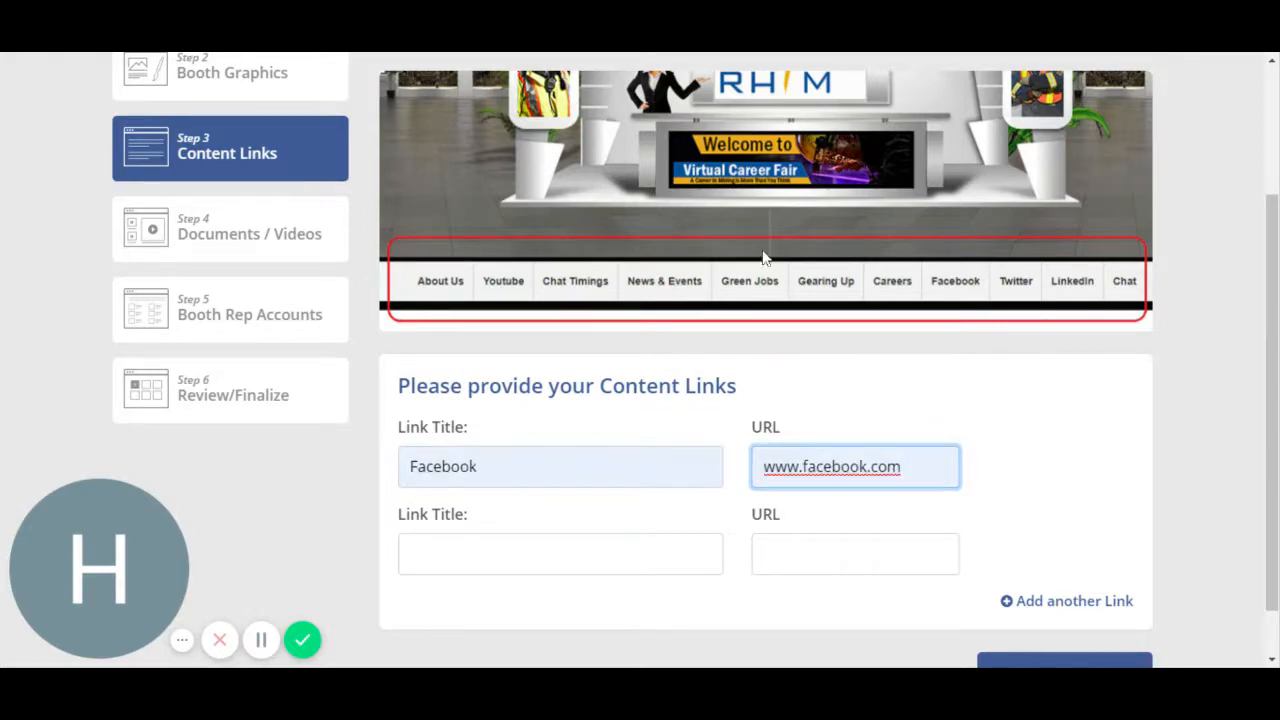
{"action": "scroll", "scroll_direction": "down", "scroll_amount": 3}
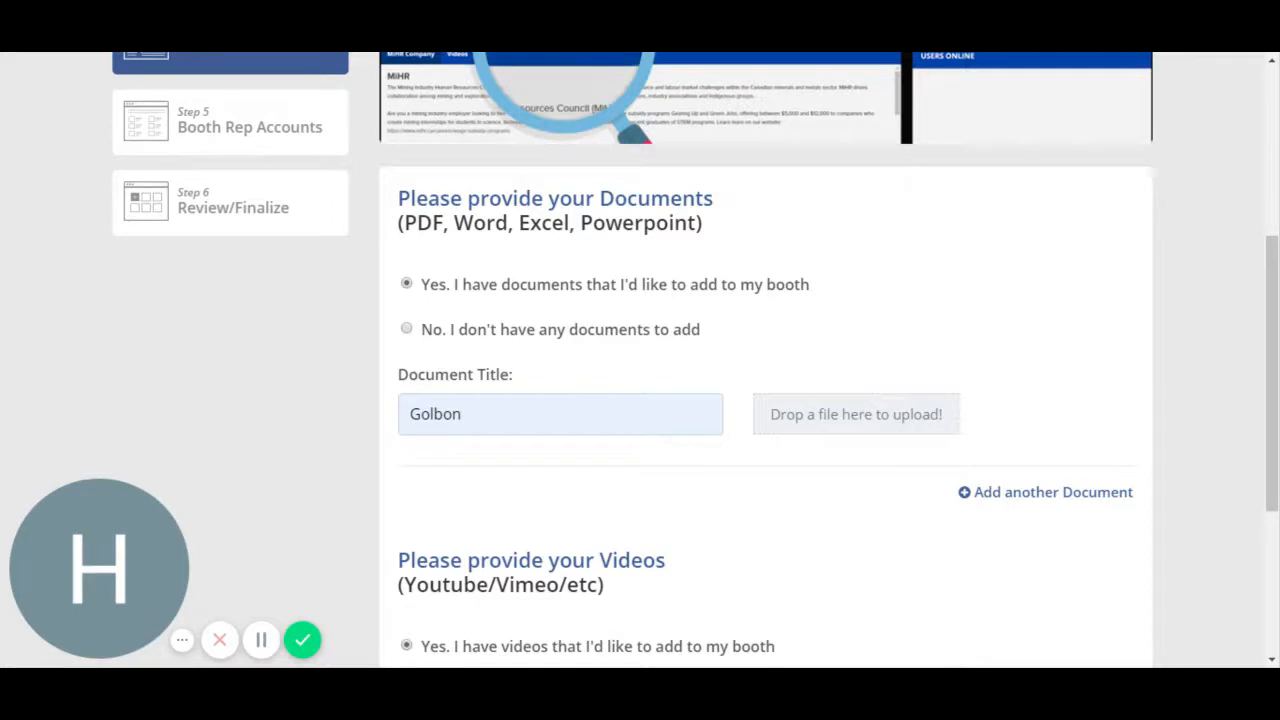
Upload the booth setup documentation .docx file as a booth document.
{"action": "left_click", "coordinate": [855, 413]}
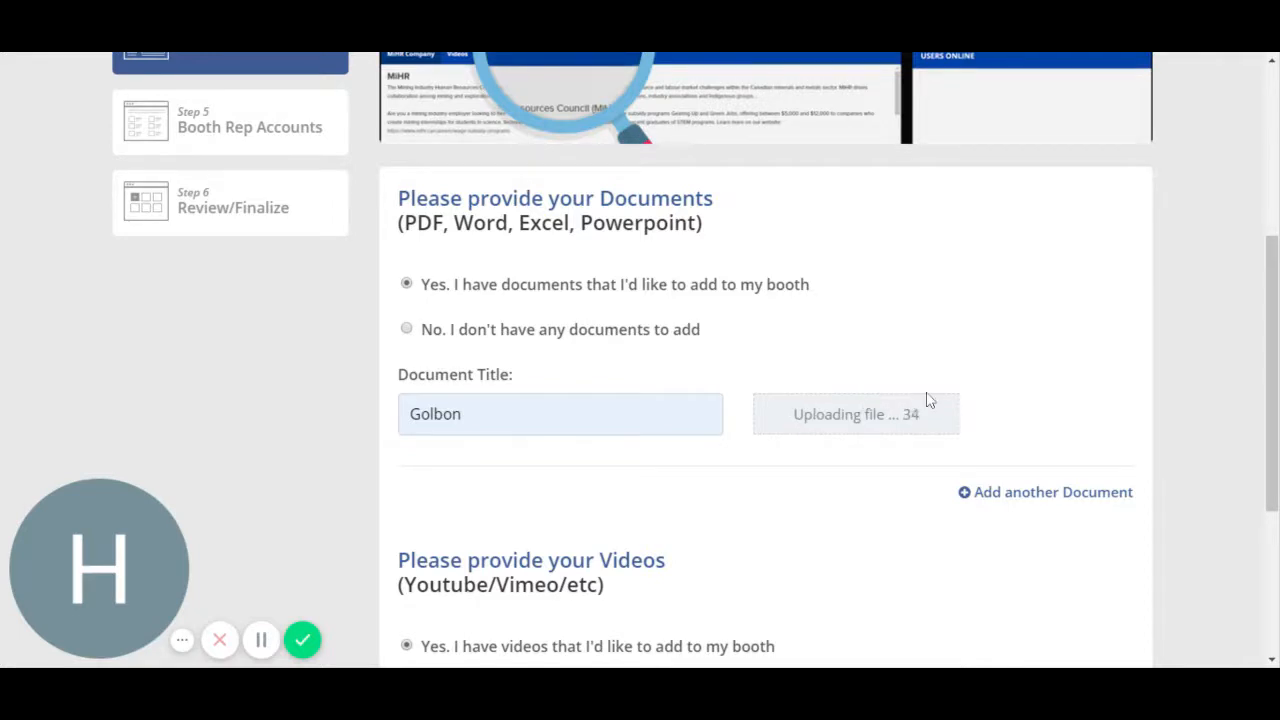
{"action": "scroll", "scroll_direction": "down", "scroll_amount": 3}
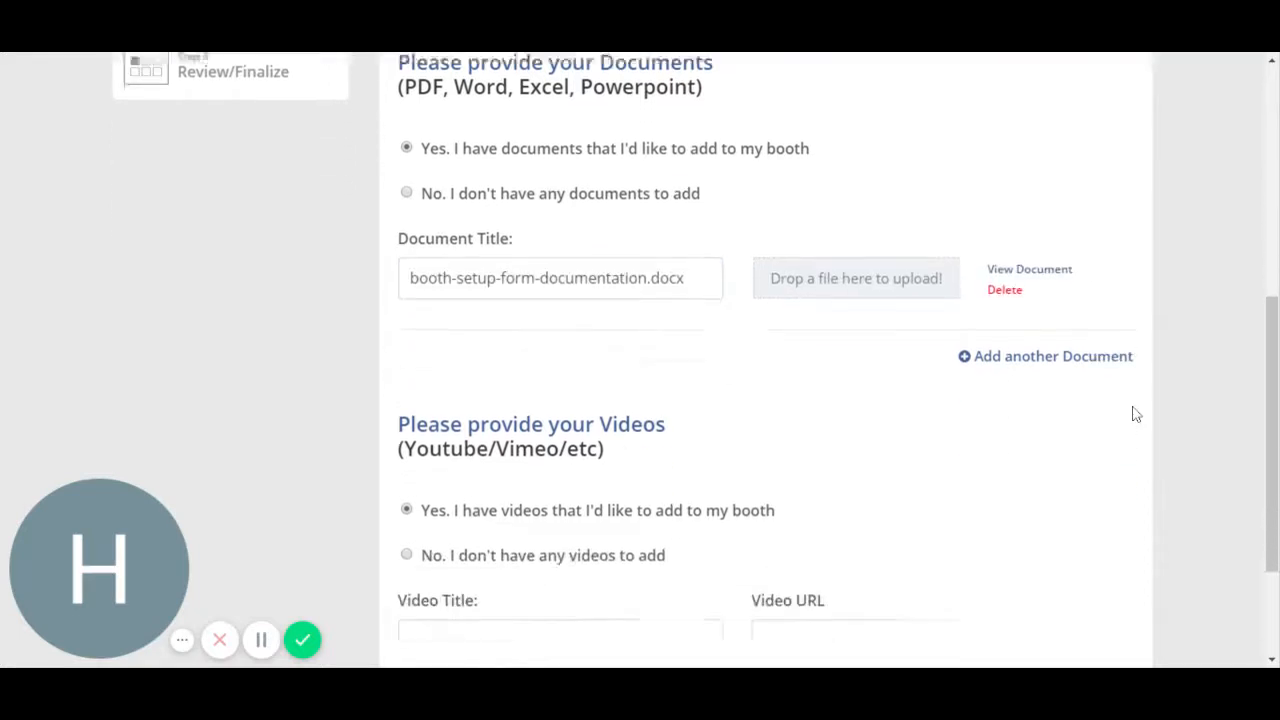
{"action": "scroll", "scroll_direction": "down", "scroll_amount": 3}
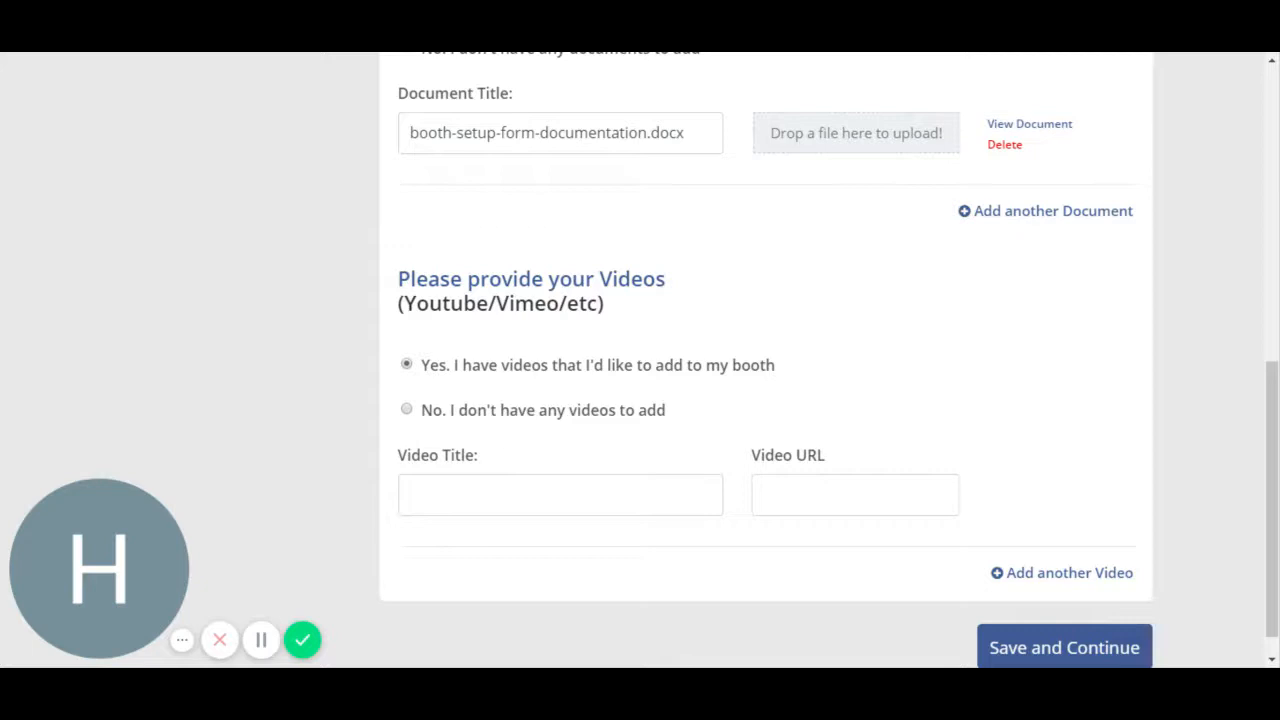
{"action": "type", "text": "Vimeo"}
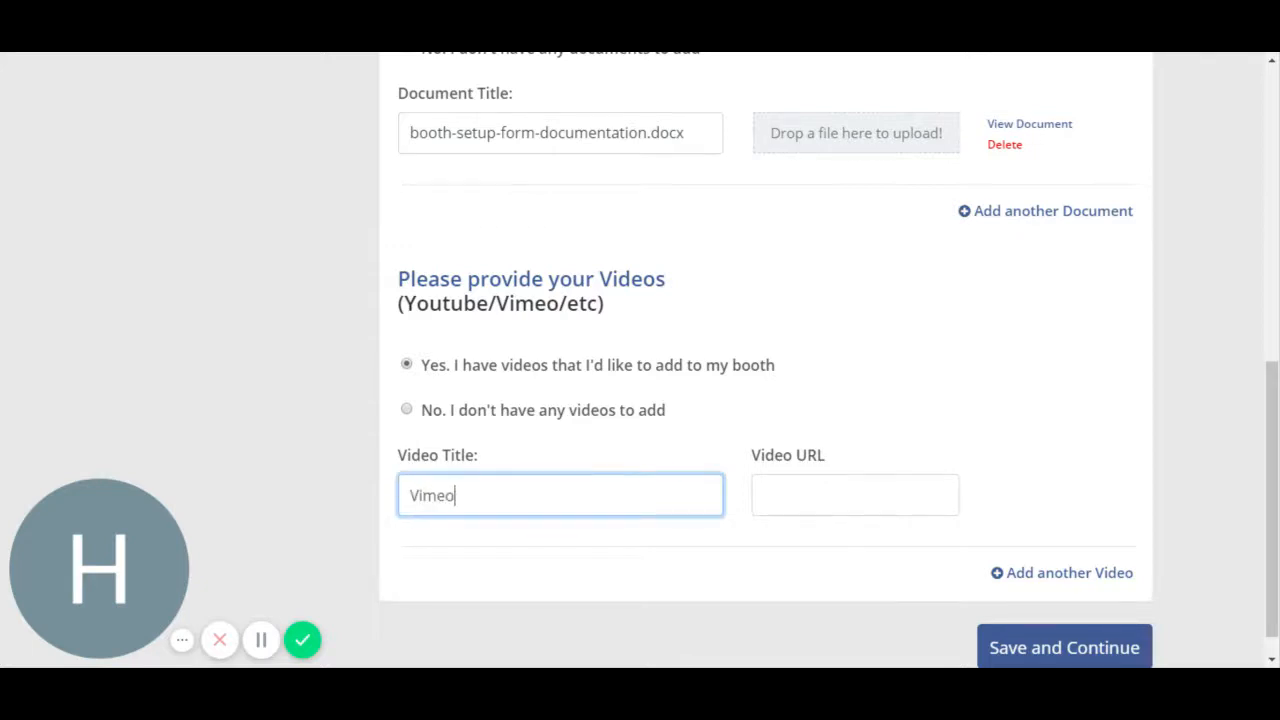
{"action": "left_click", "coordinate": [855, 495]}
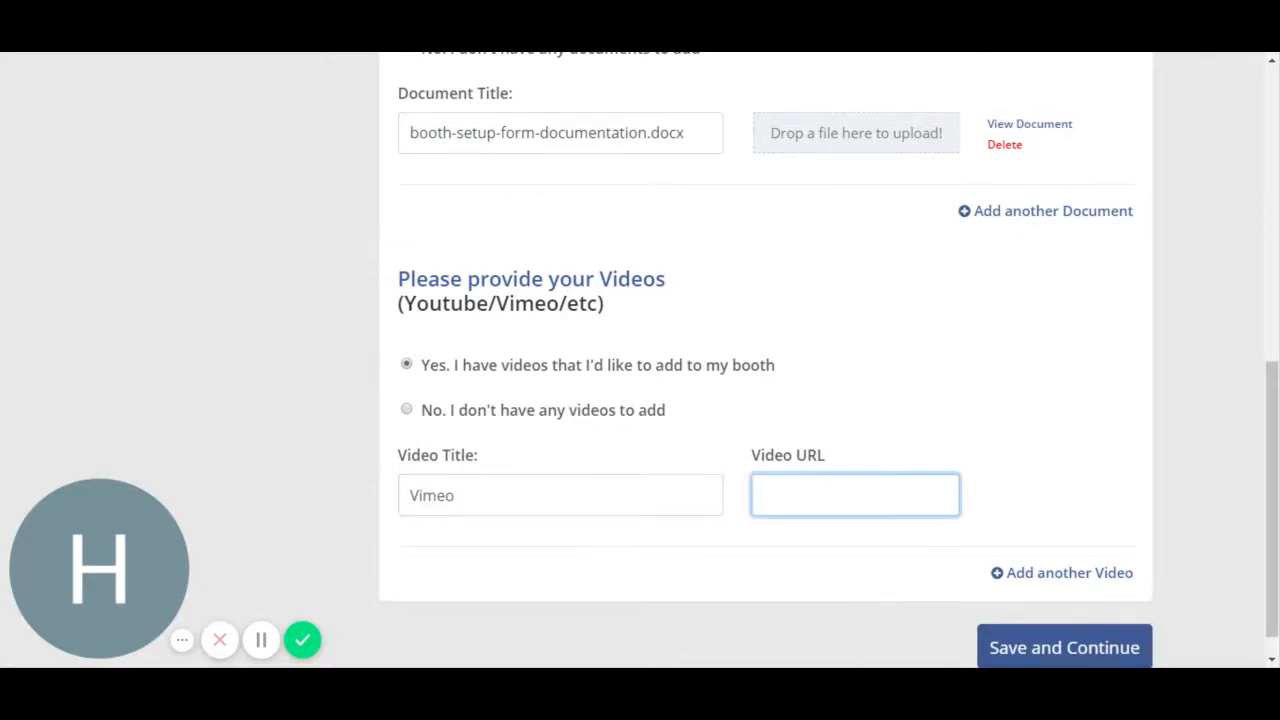
{"action": "type", "text": "https://player.vimeo.com/"}
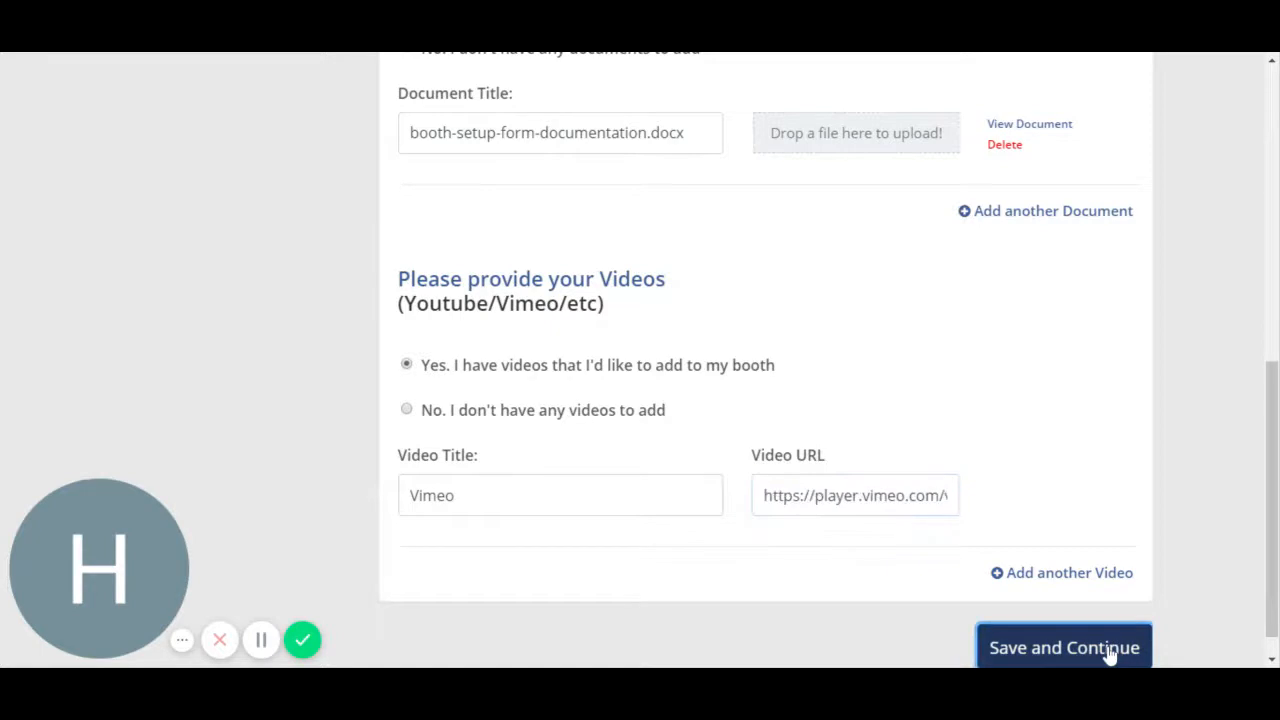
{"action": "left_click", "coordinate": [1063, 647]}
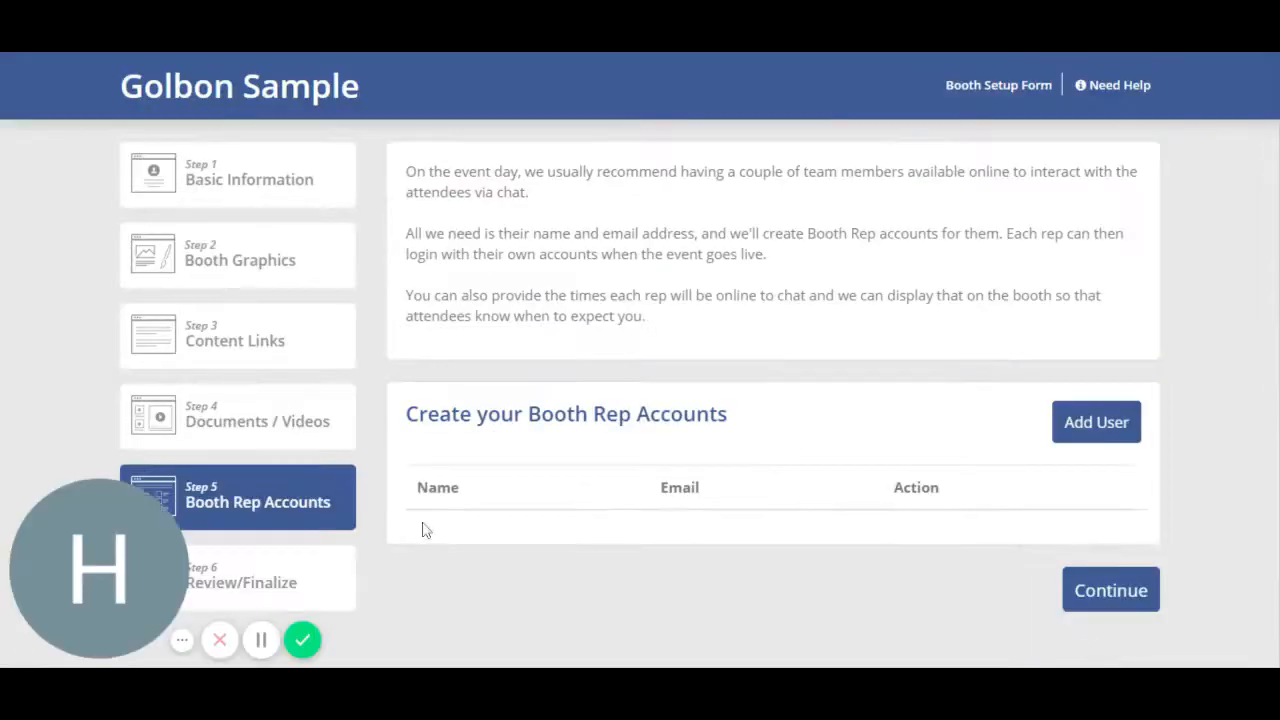
{"action": "mouse_move", "coordinate": [743, 452]}
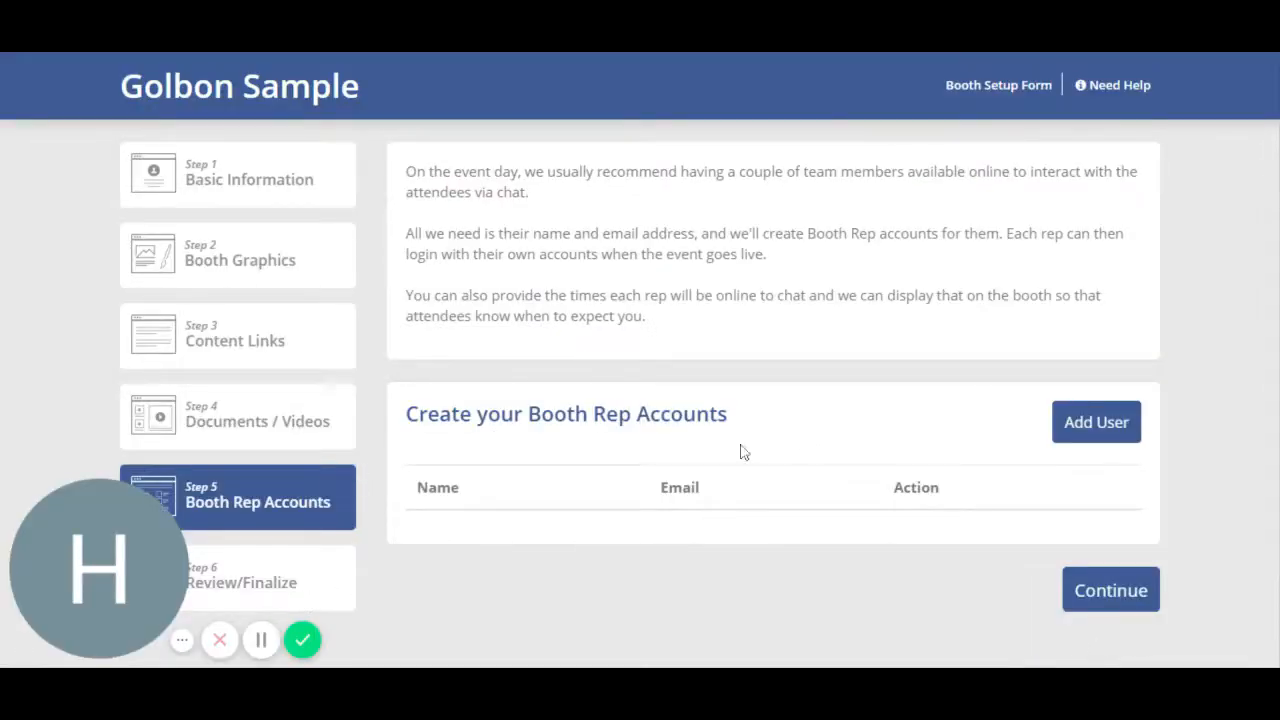
{"action": "left_click", "coordinate": [1096, 421]}
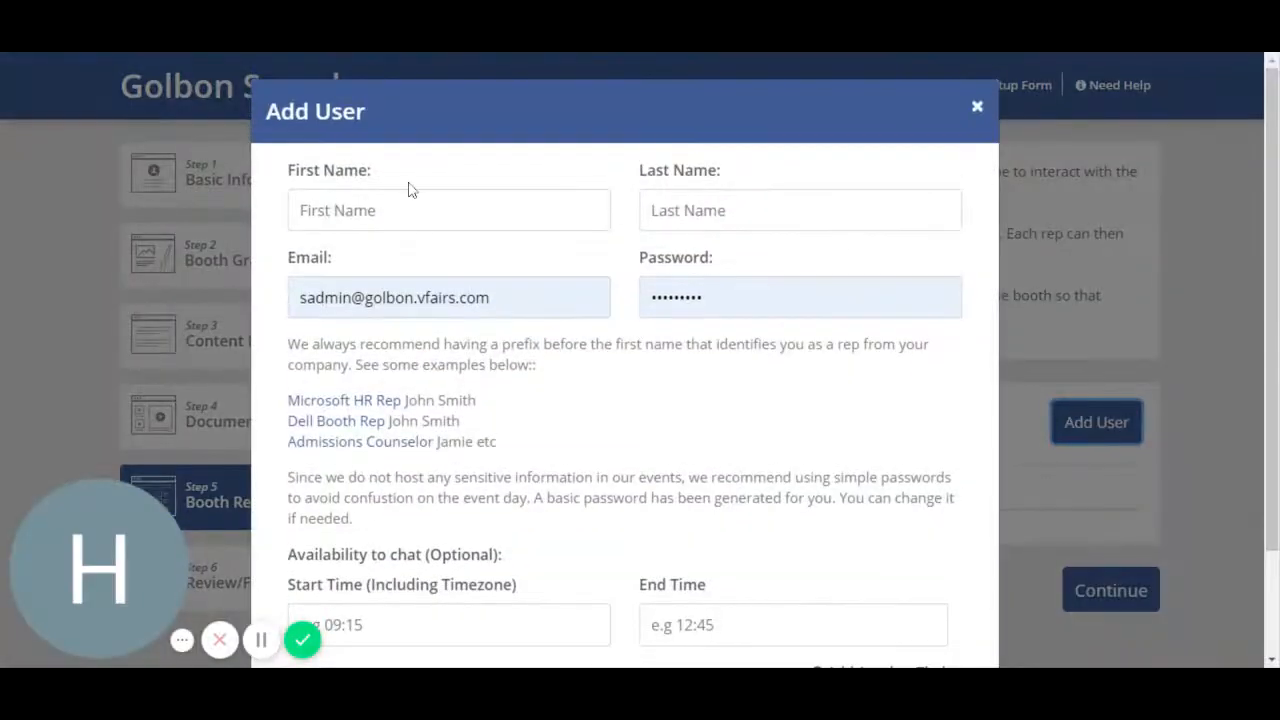
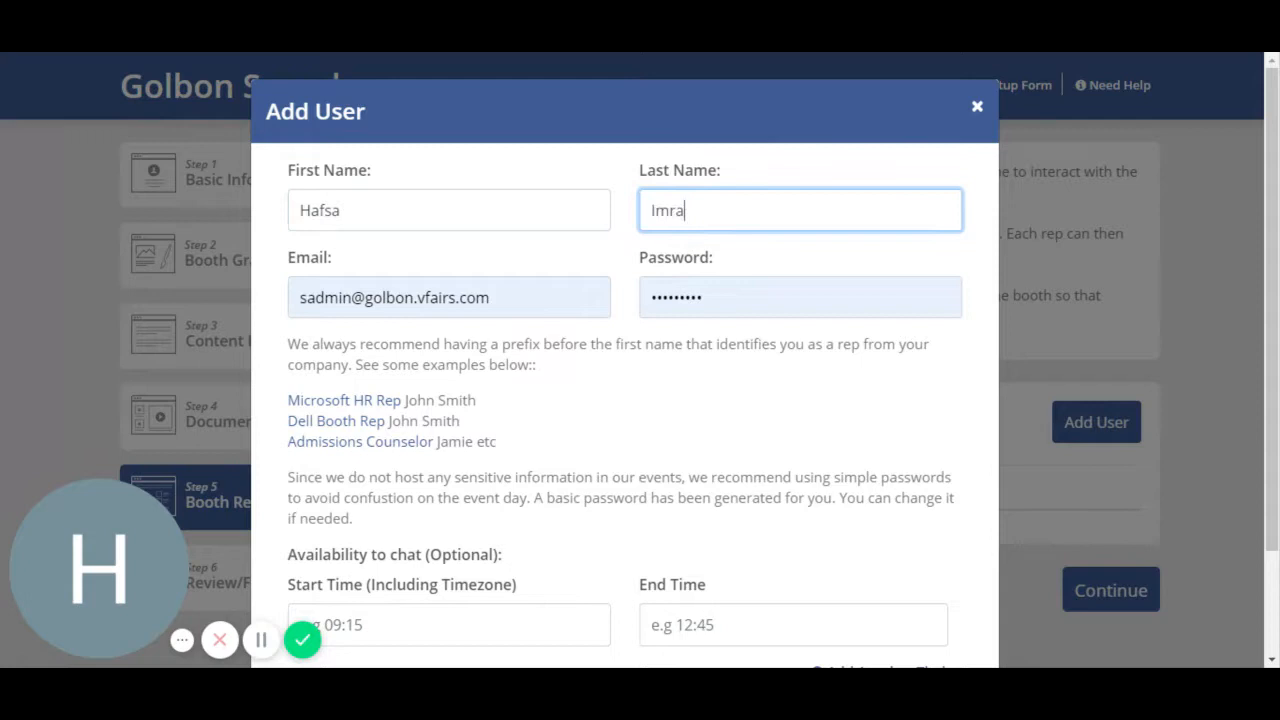
{"action": "left_click", "coordinate": [448, 297]}
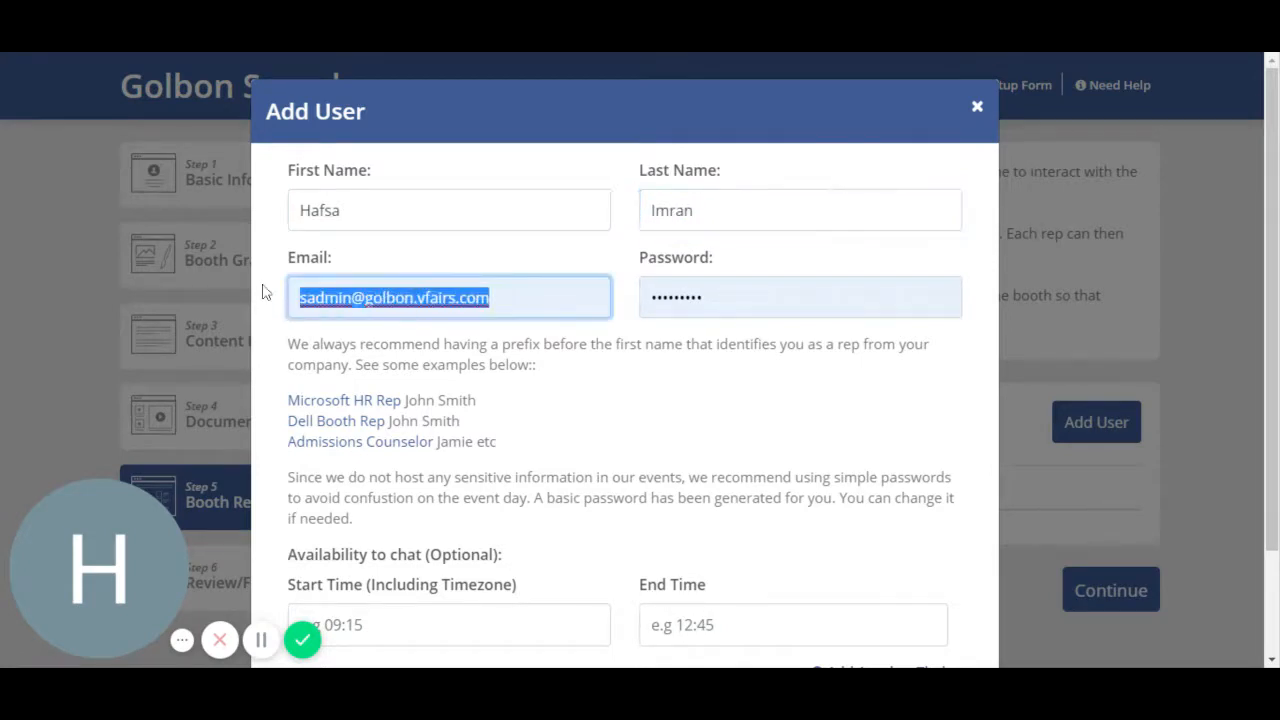
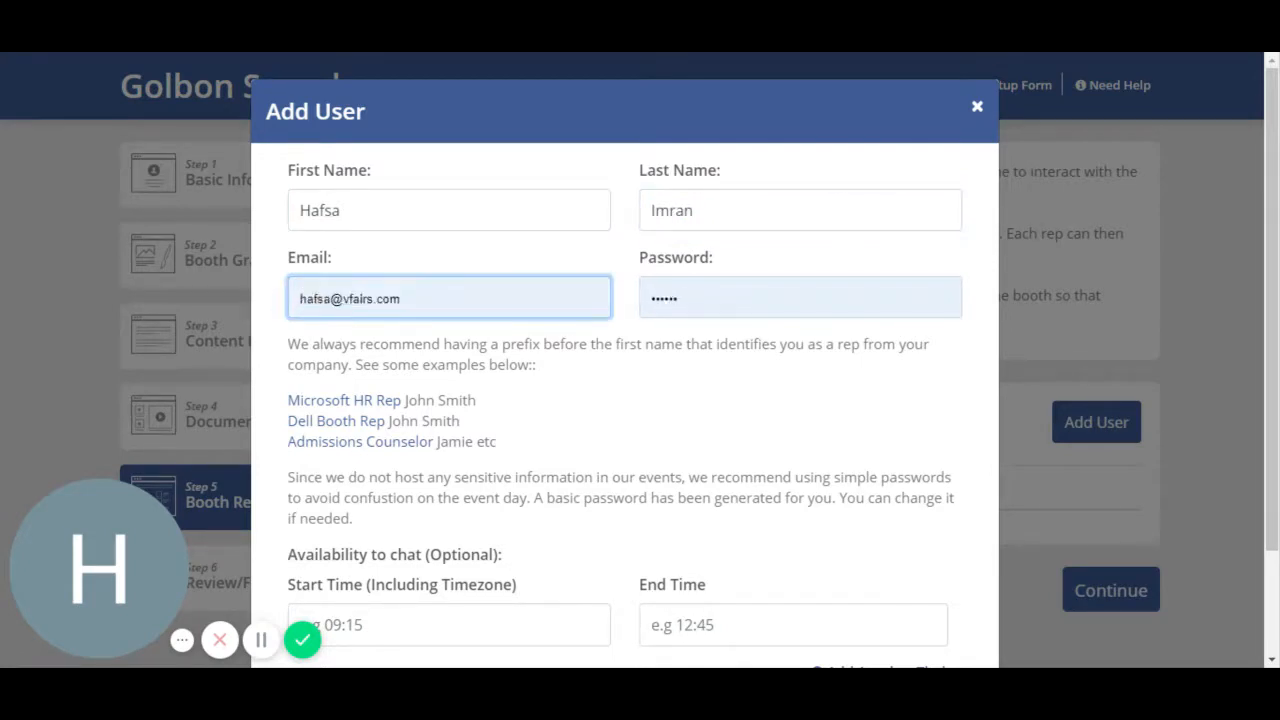
{"action": "left_click", "coordinate": [799, 297]}
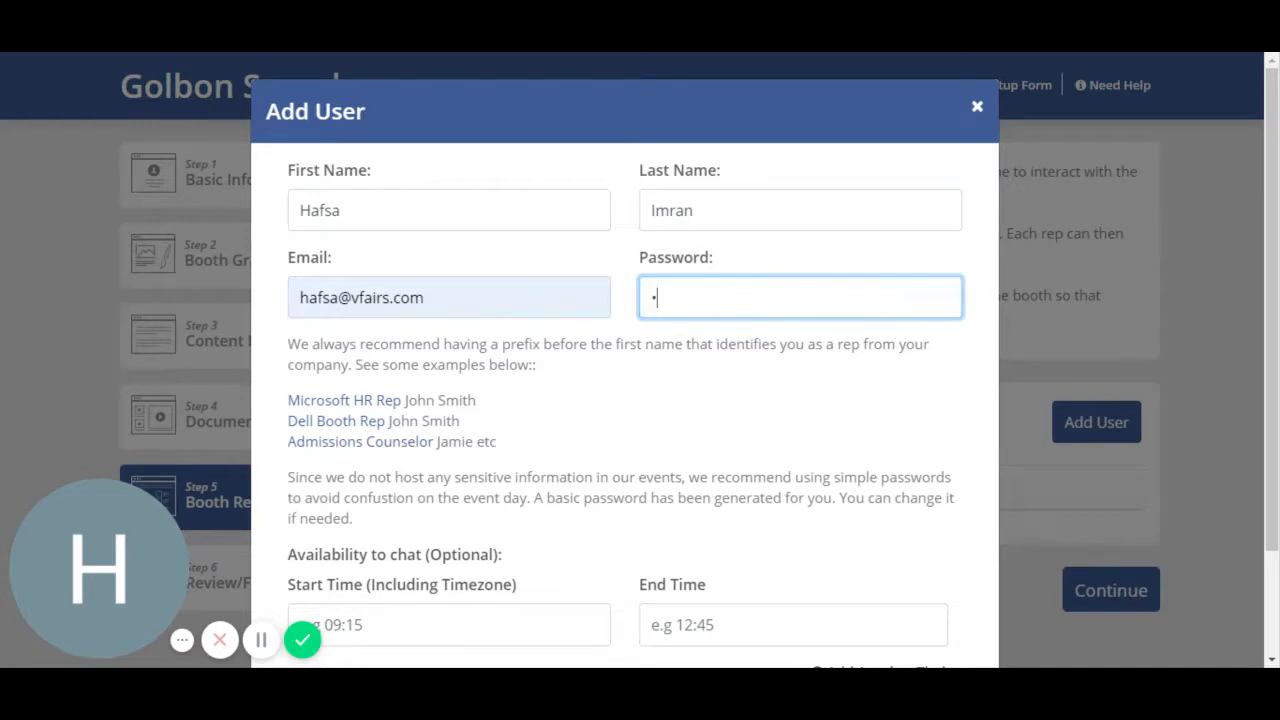
{"action": "type", "text": "password"}
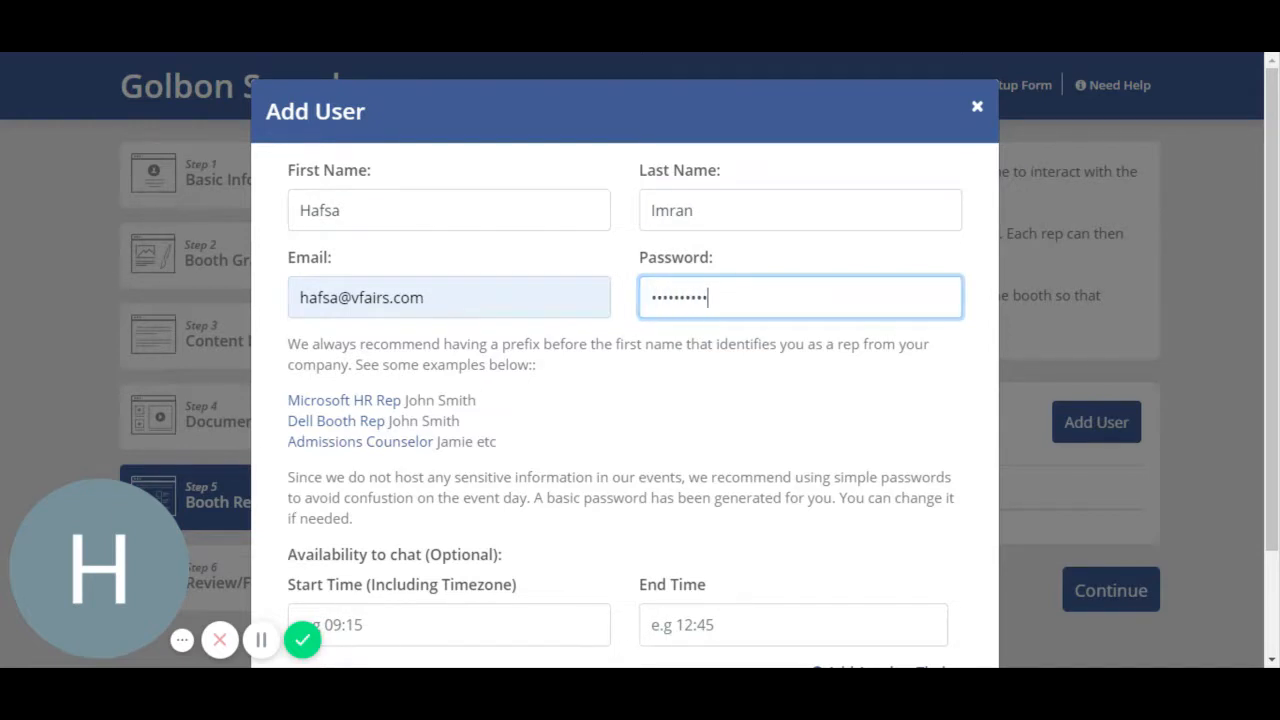
{"action": "scroll", "scroll_direction": "down", "scroll_amount": 3}
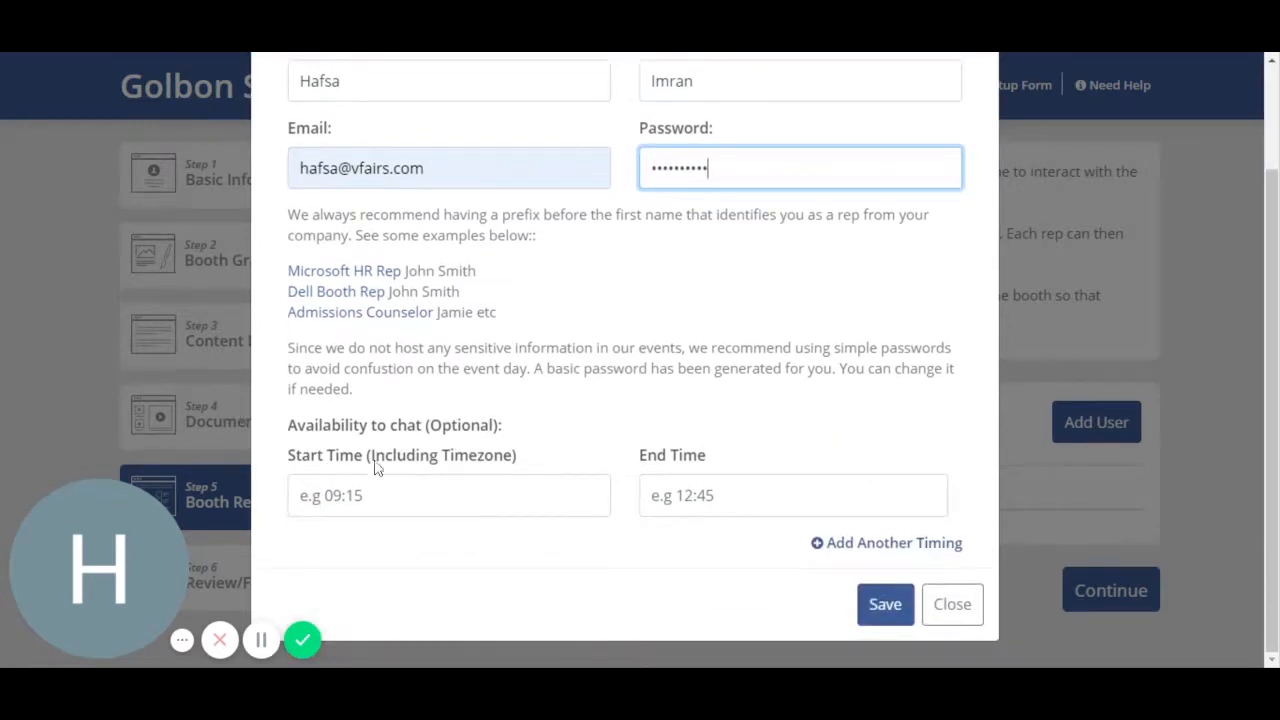
{"action": "mouse_move", "coordinate": [790, 450]}
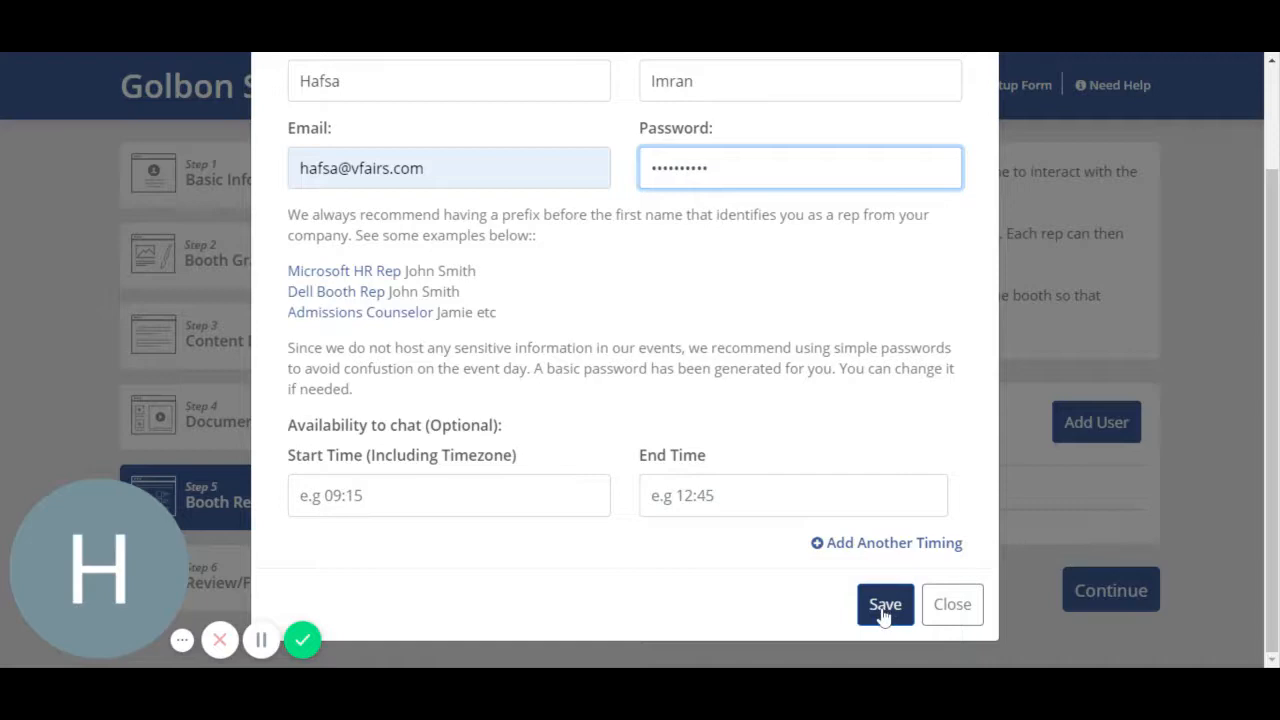
{"action": "left_click", "coordinate": [884, 604]}
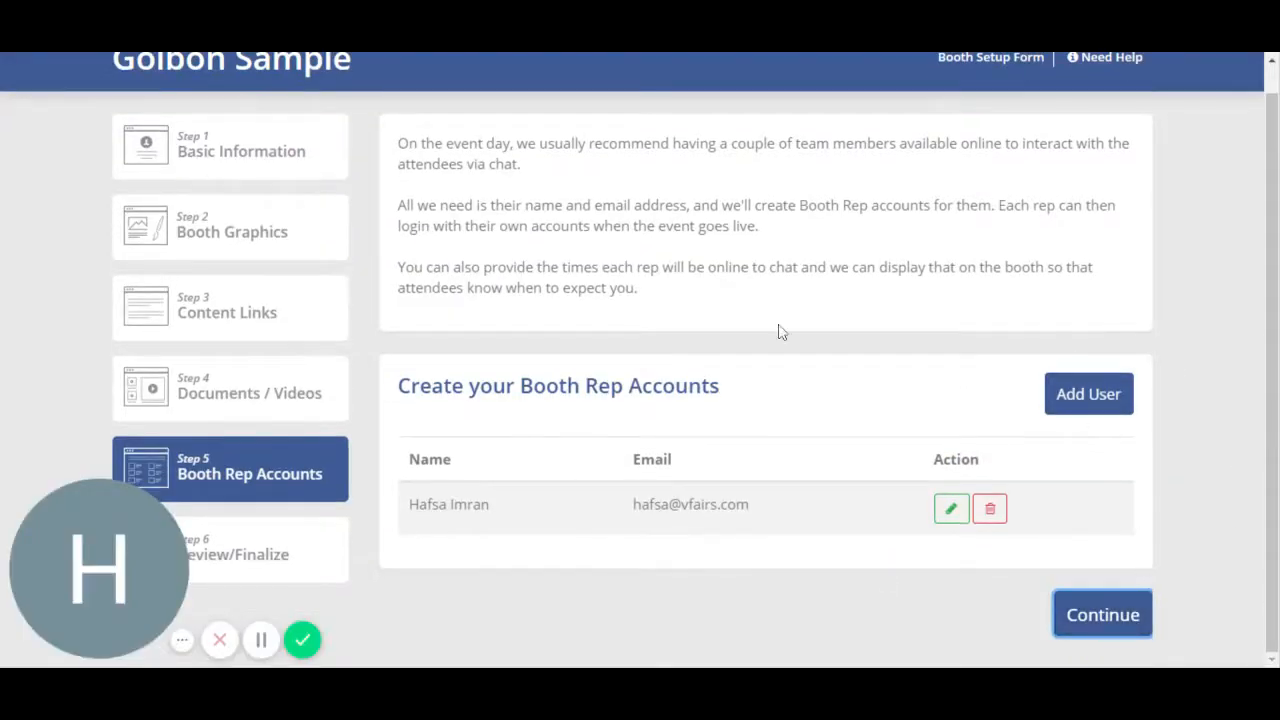
Continue to Review/Finalize, scroll through the booth summary, and submit the booth.
{"action": "left_click", "coordinate": [1102, 614]}
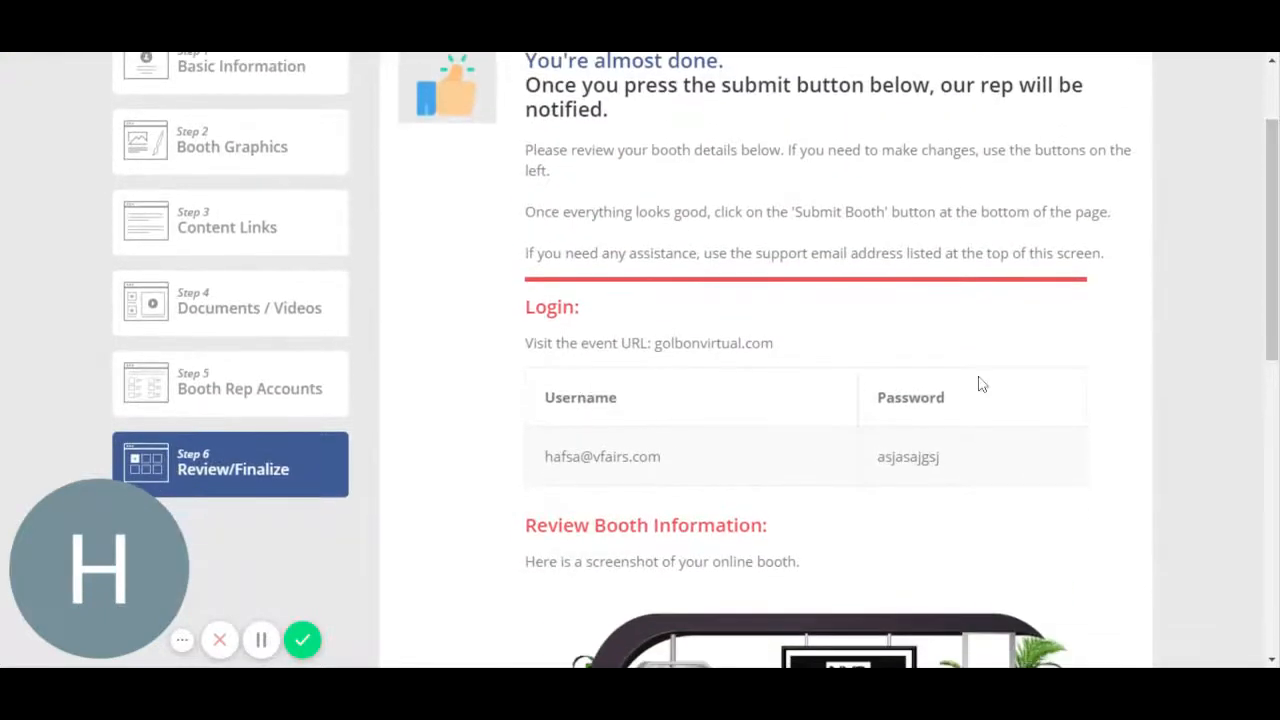
{"action": "scroll", "scroll_direction": "down", "scroll_amount": 3}
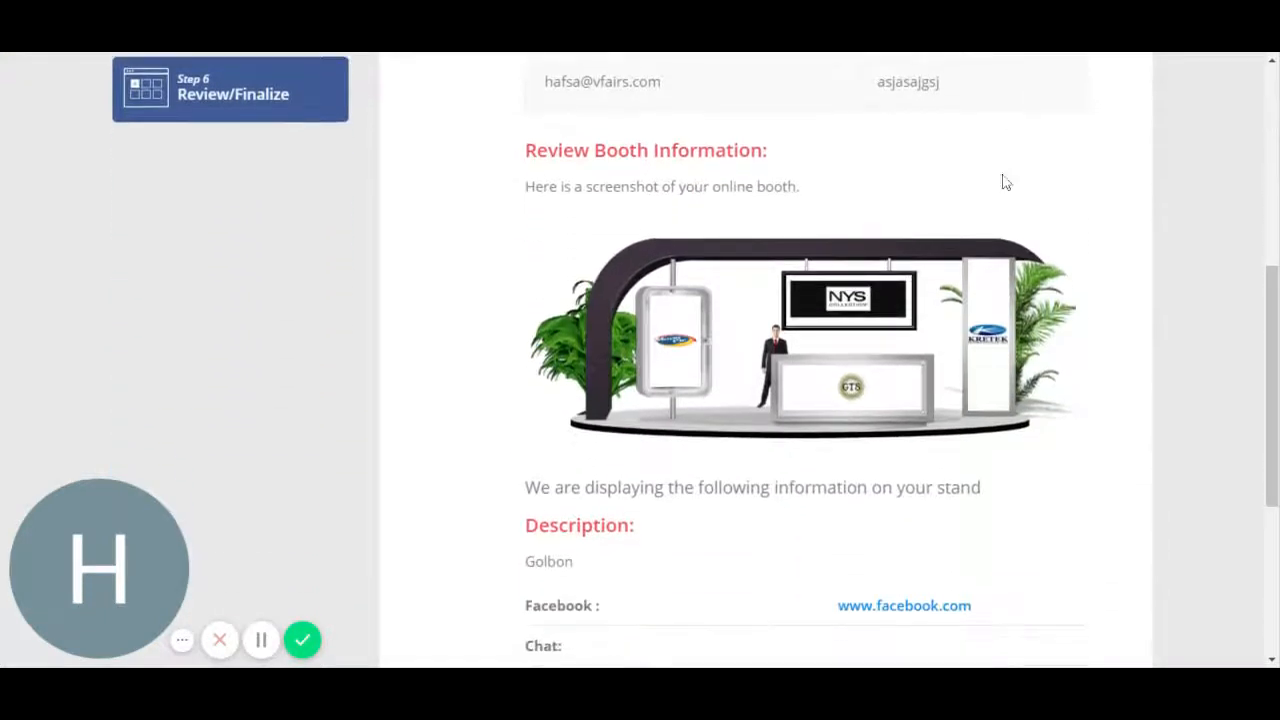
{"action": "scroll", "scroll_direction": "down", "scroll_amount": 3}
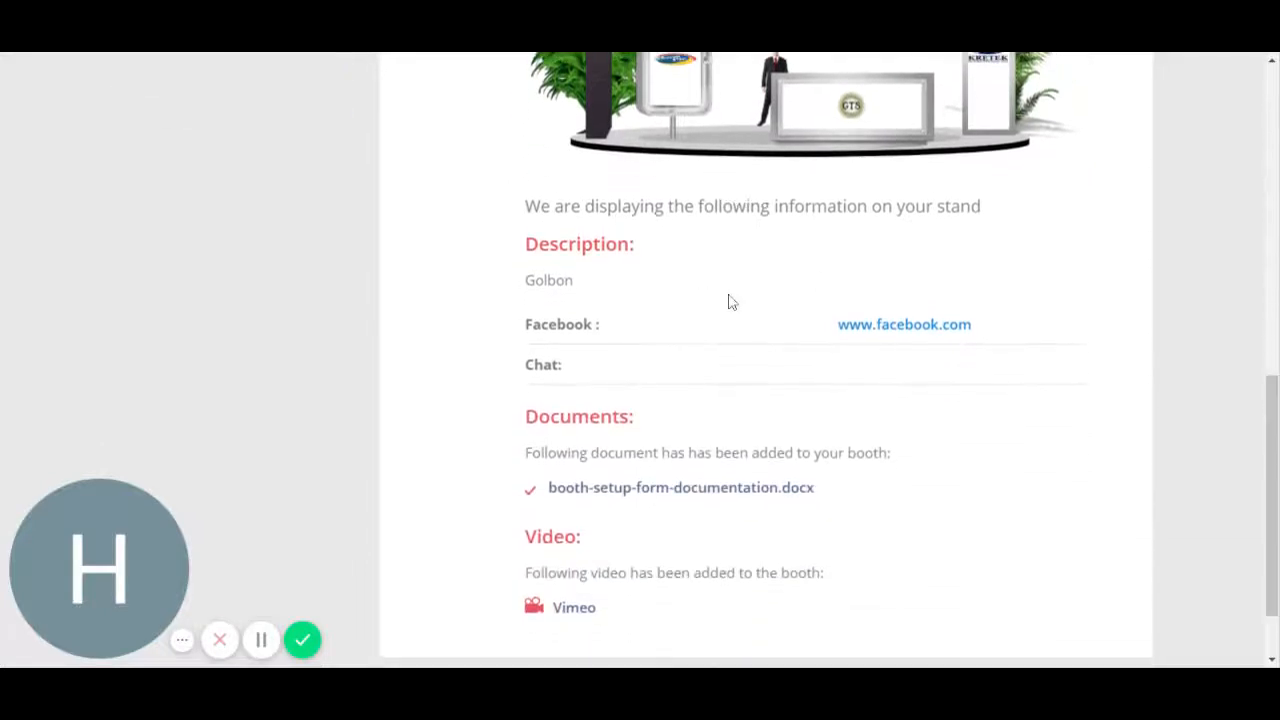
{"action": "scroll", "scroll_direction": "down", "scroll_amount": 3}
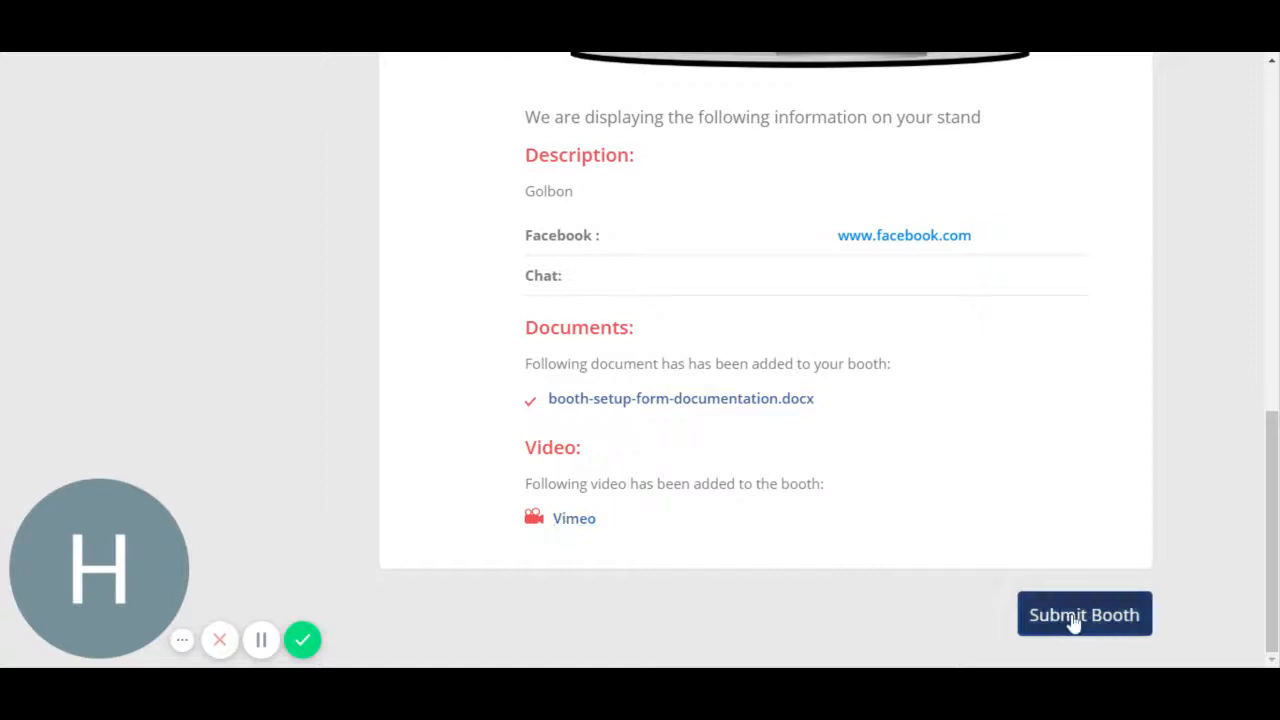
{"action": "mouse_move", "coordinate": [1081, 184]}
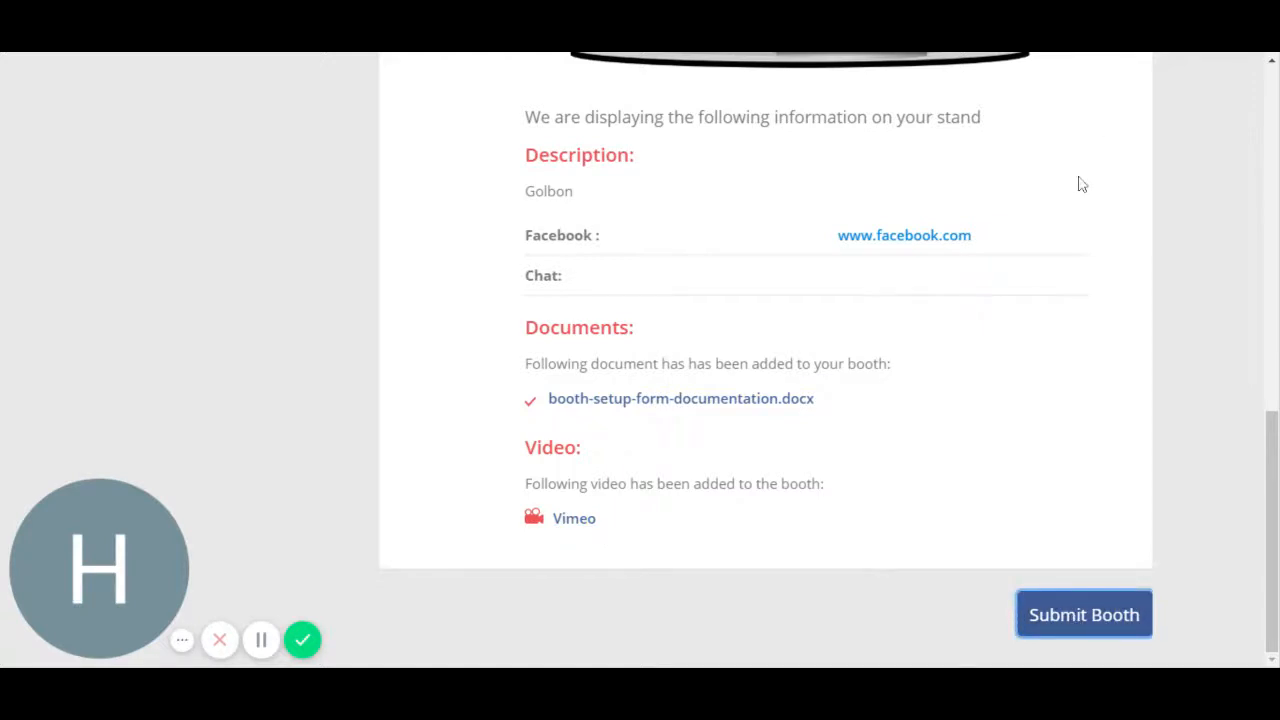
{"action": "left_click", "coordinate": [1083, 614]}
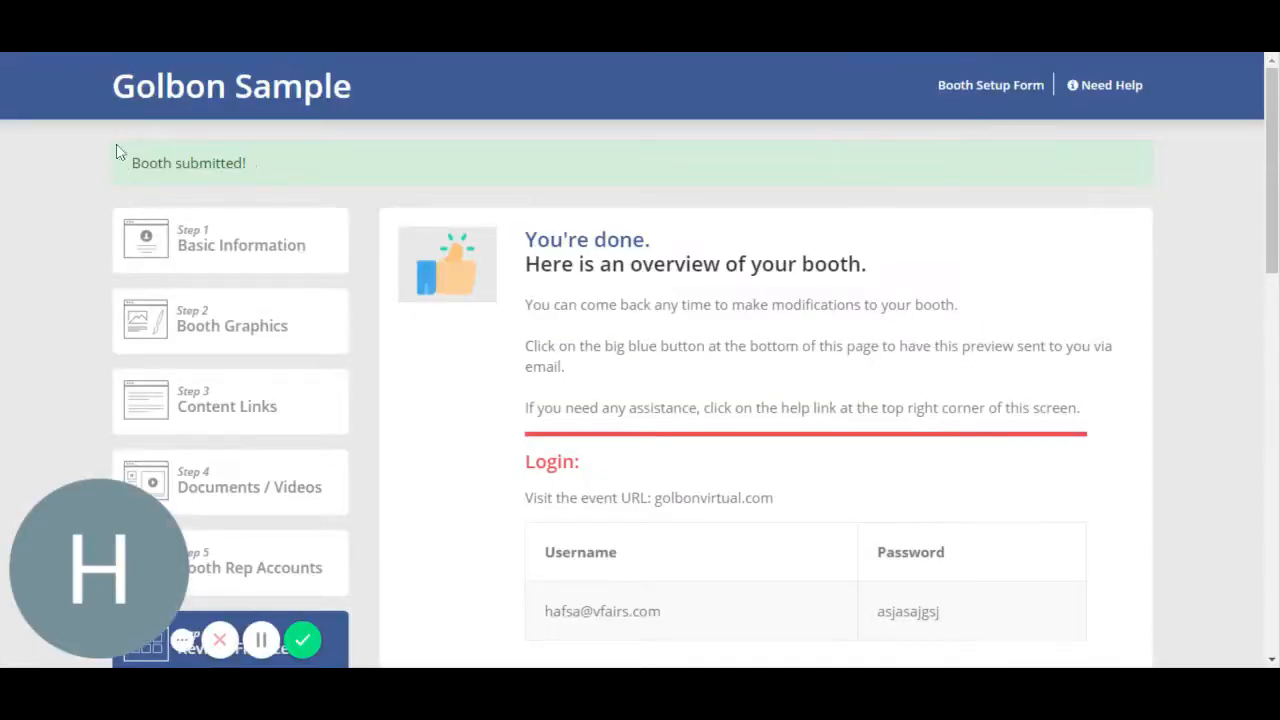
{"action": "scroll", "scroll_direction": "down", "scroll_amount": 3}
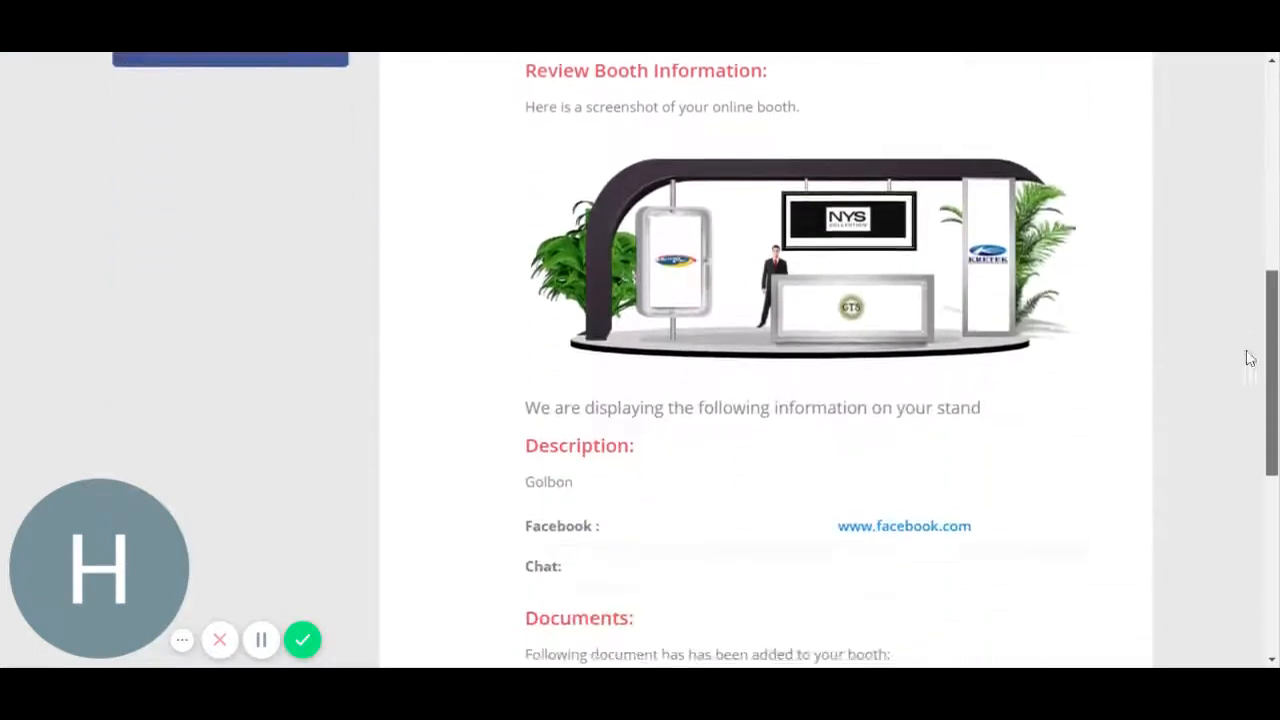
{"action": "scroll", "scroll_direction": "down", "scroll_amount": 3}
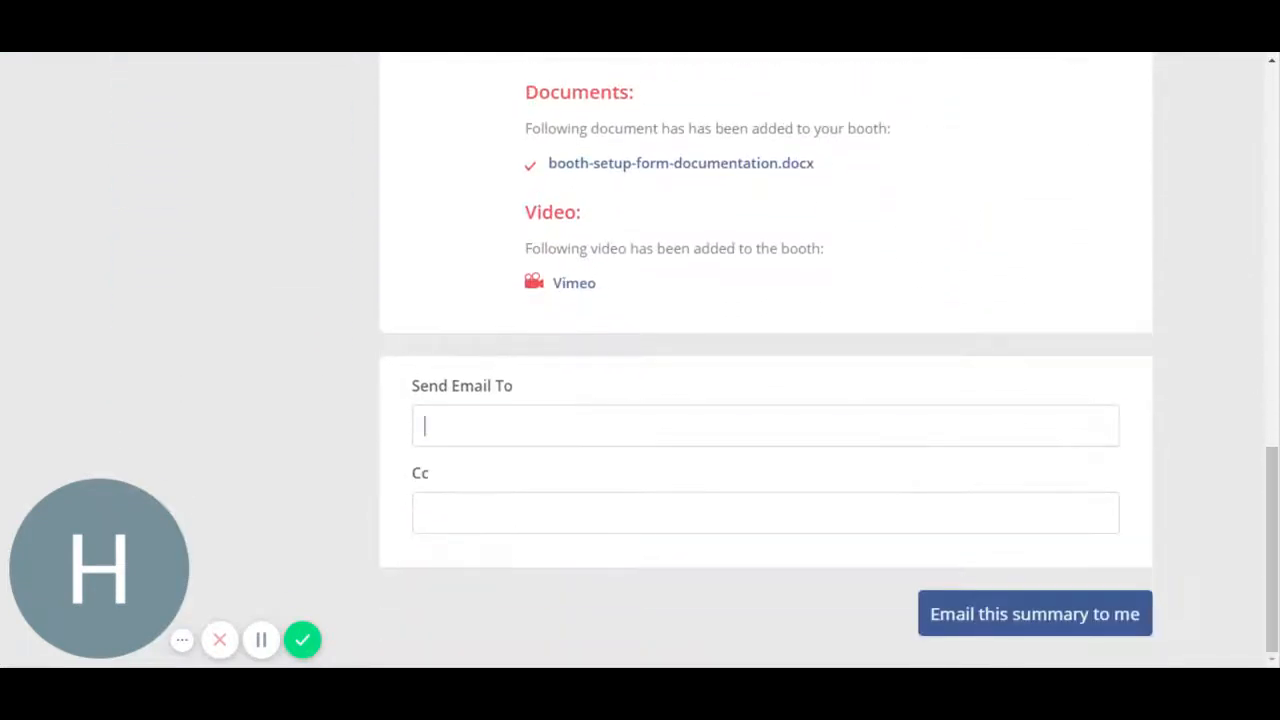
{"action": "type", "text": "HAFSA"}
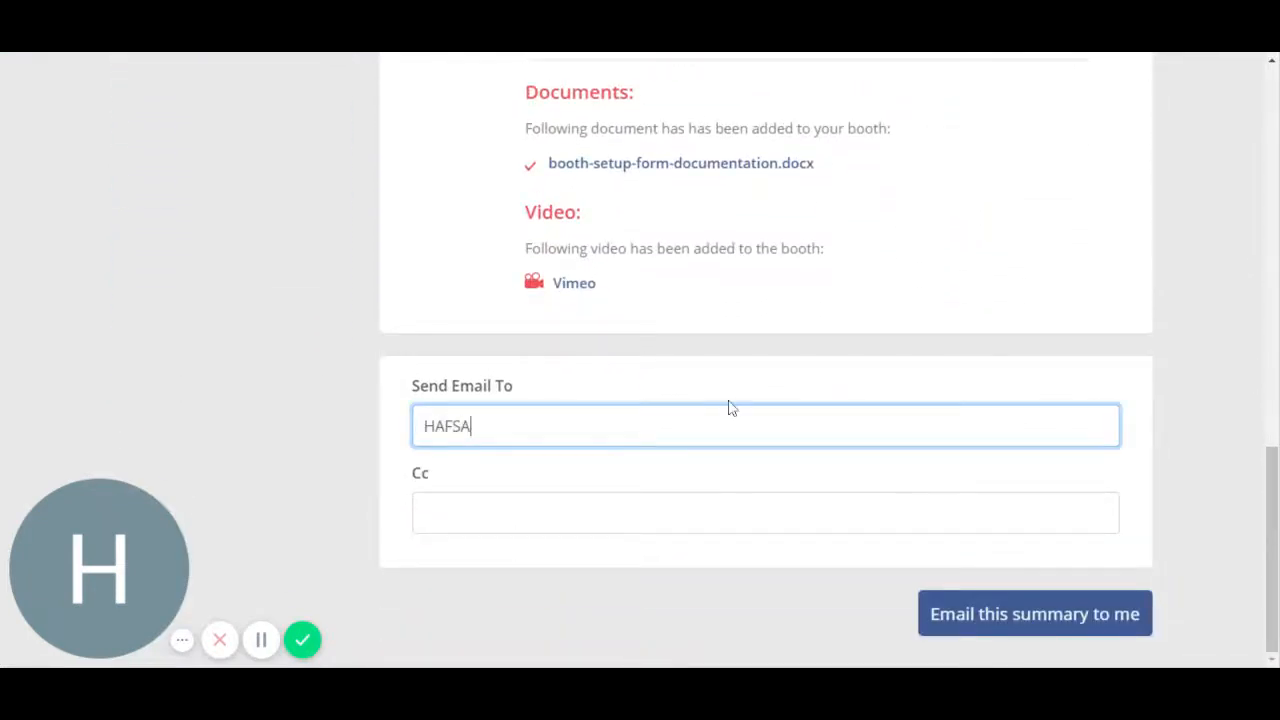
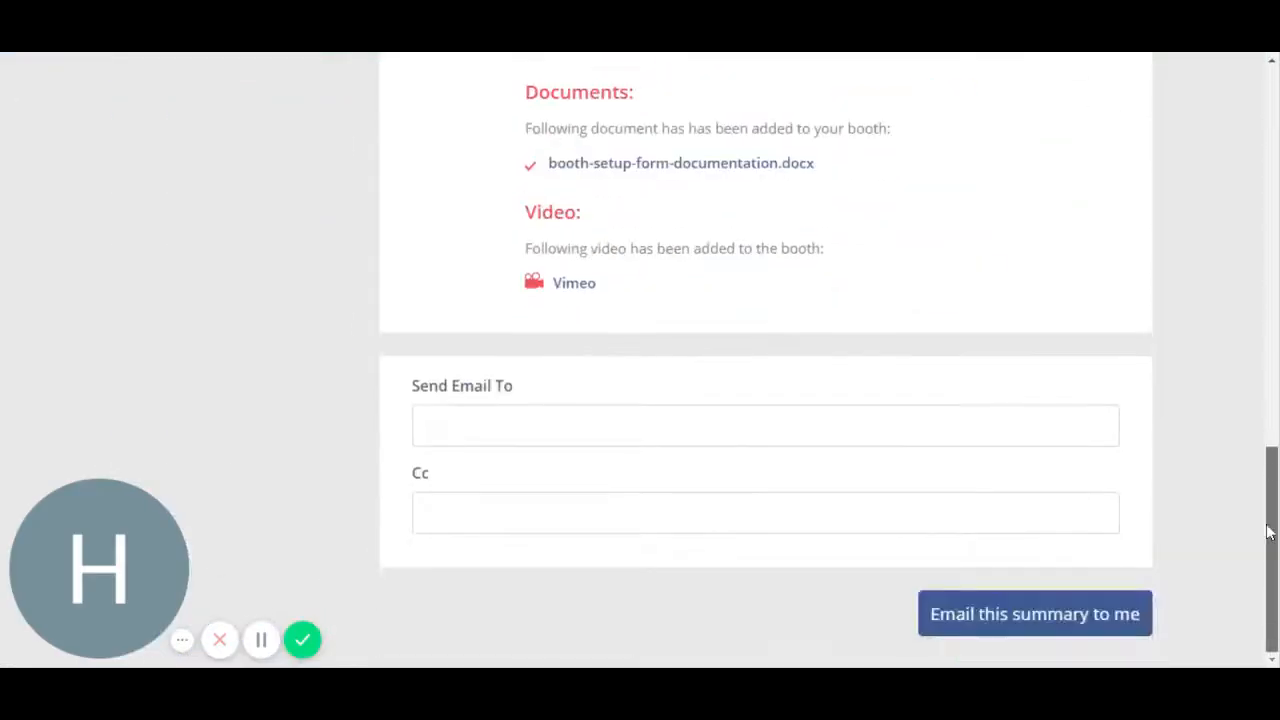
Email the completed booth summary to myself and get the sent confirmation.
{"action": "left_click", "coordinate": [1034, 613]}
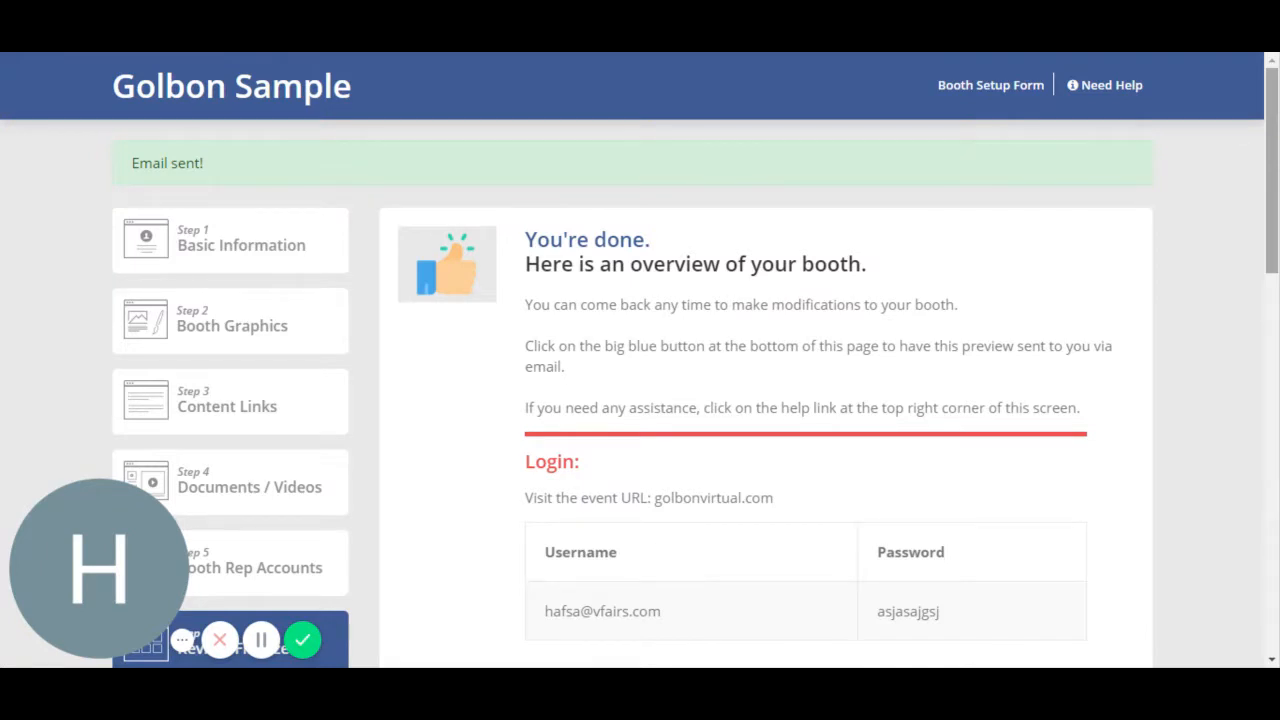
{"action": "mouse_move", "coordinate": [303, 640]}
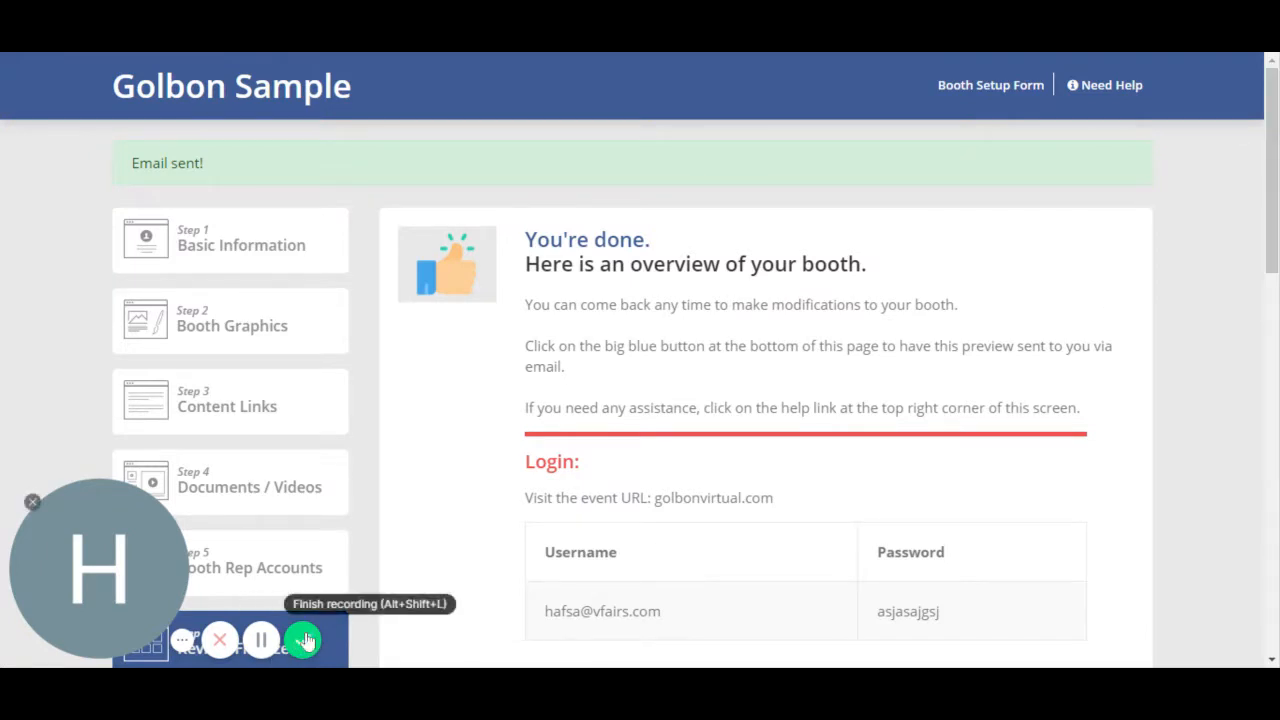